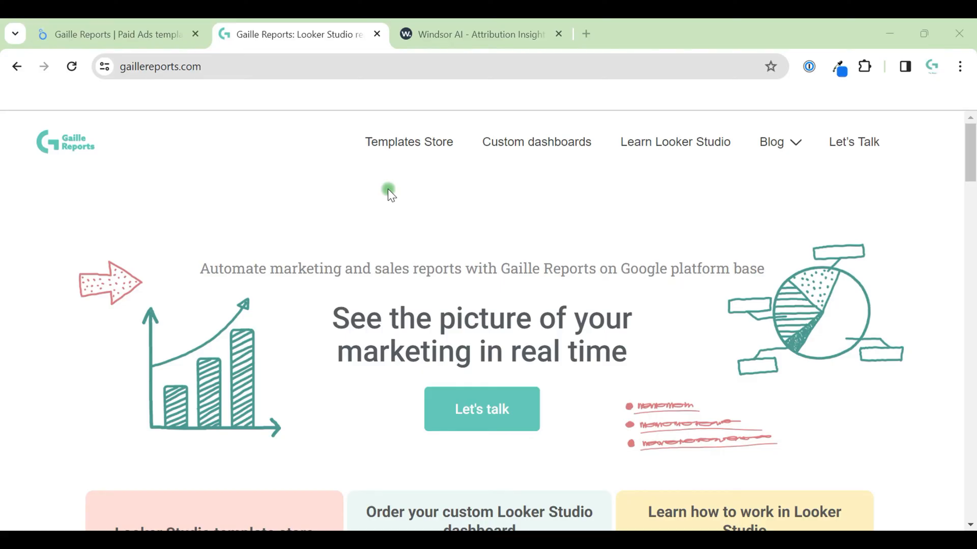
Step: Reach the Templates Store on the homepage and choose the Paid traffic category
scroll("down", 3)
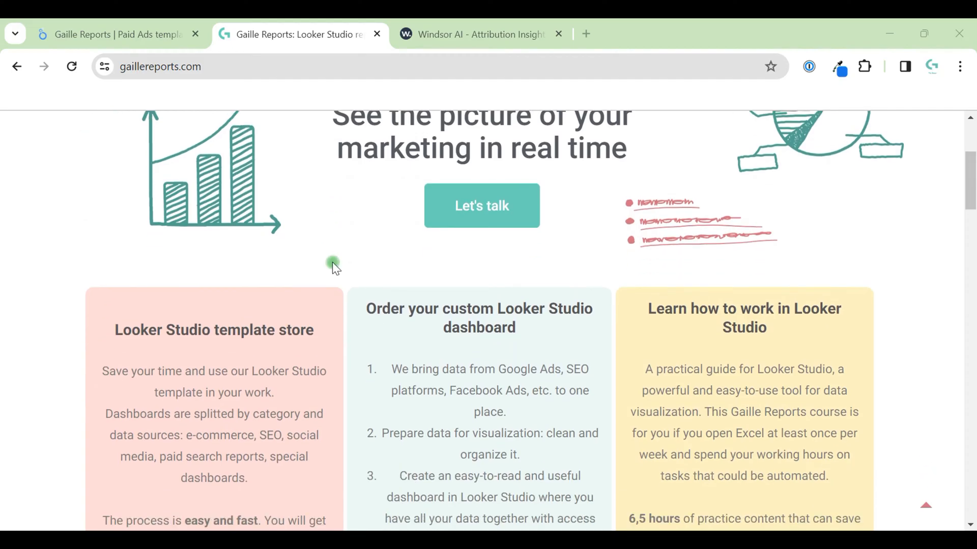
scroll("down", 3)
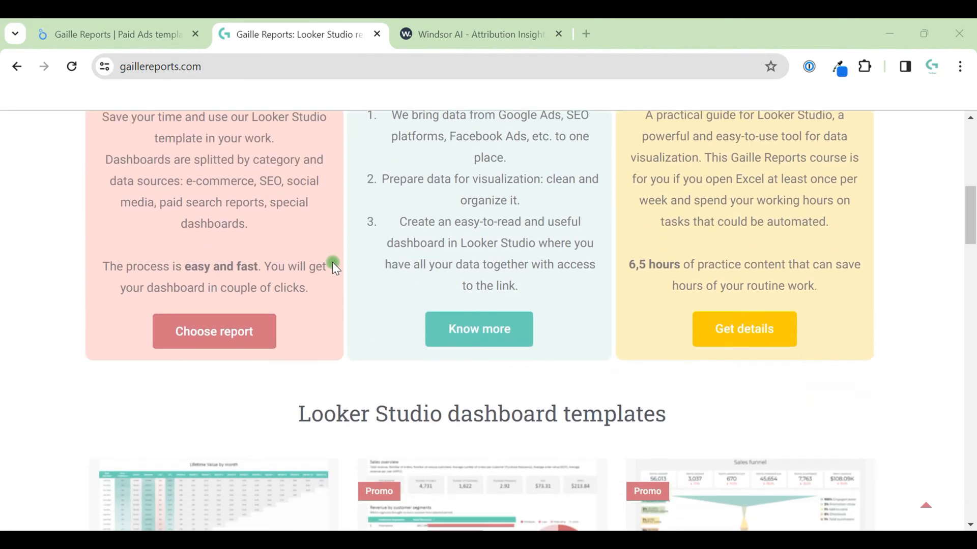
scroll("down", 3)
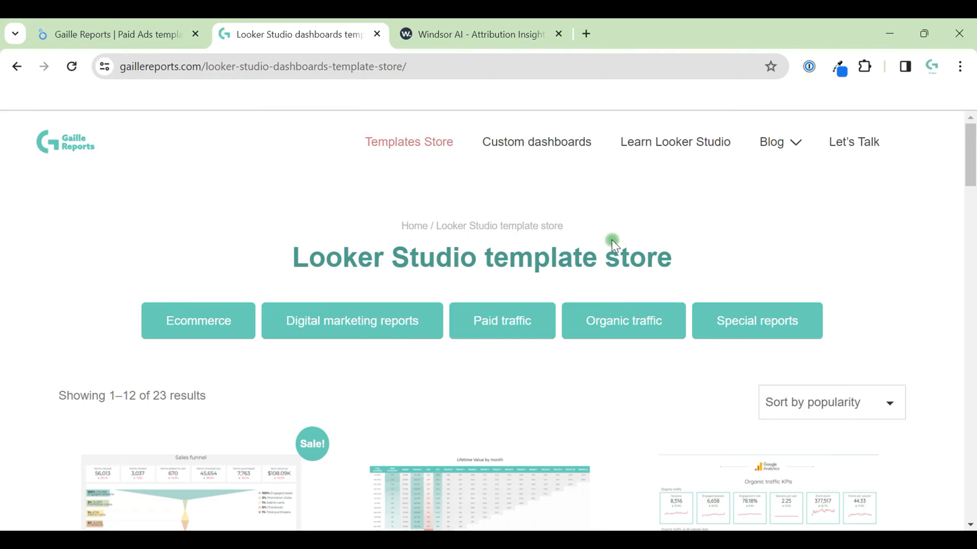
scroll("down", 3)
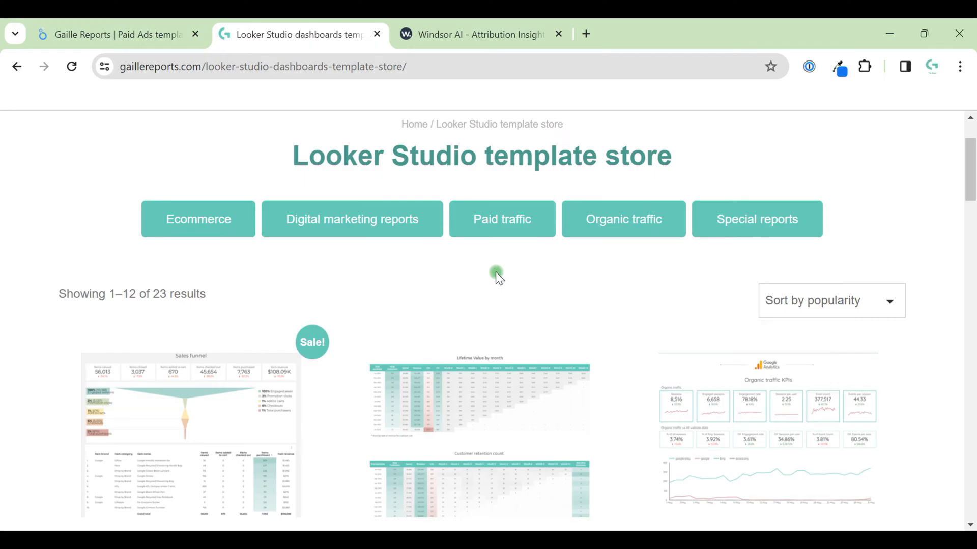
left_click(502, 219)
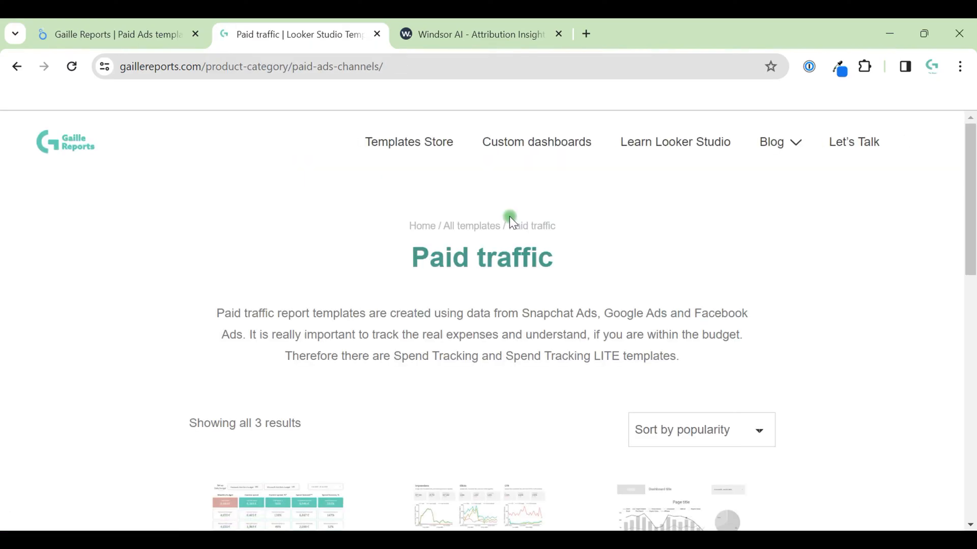
mouse_move(651, 285)
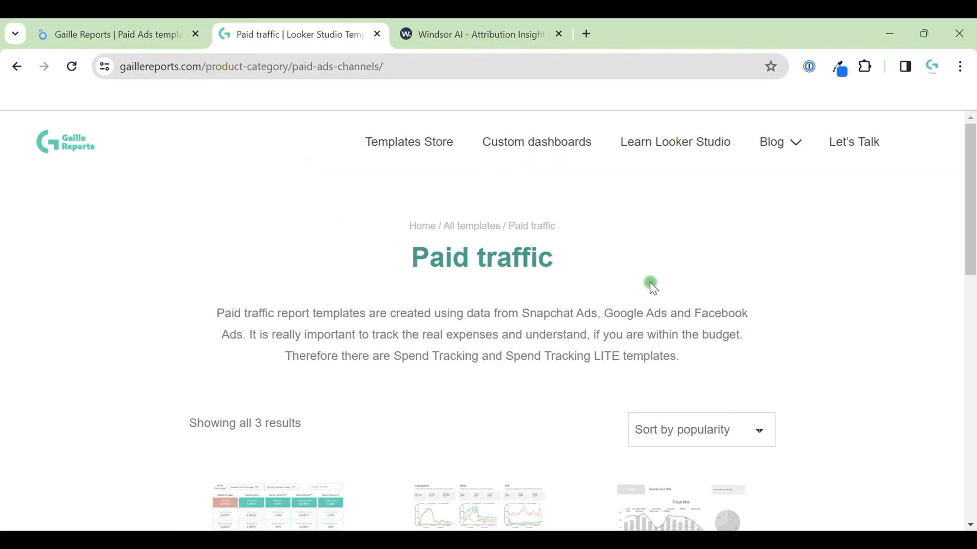
scroll("down", 3)
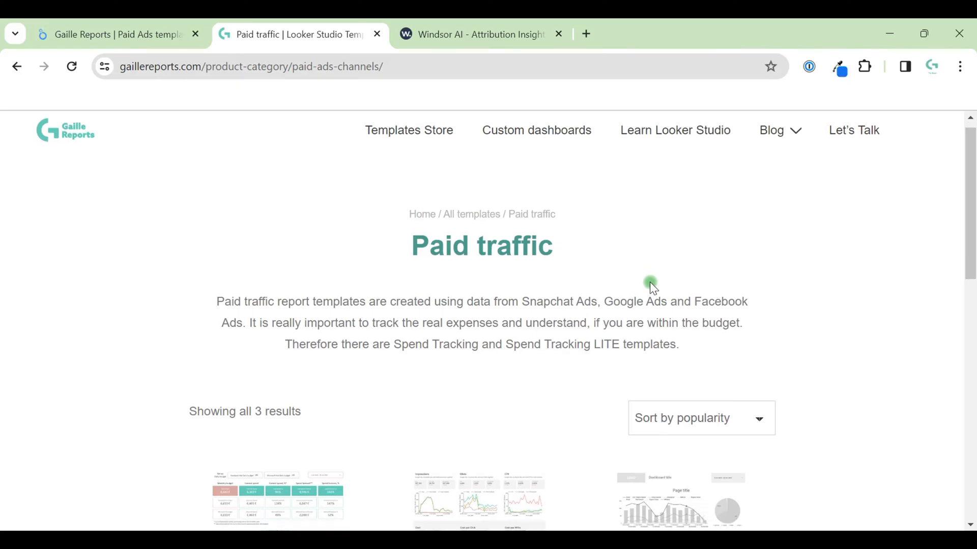
scroll("down", 3)
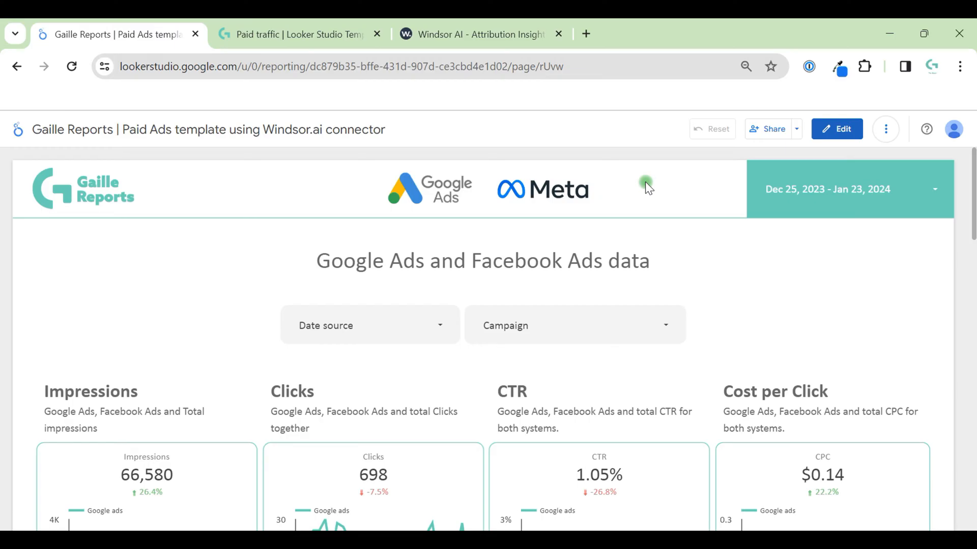
Step: Highlight 'Windsor.ai connector' in the Paid Ads template report title
double_click(324, 130)
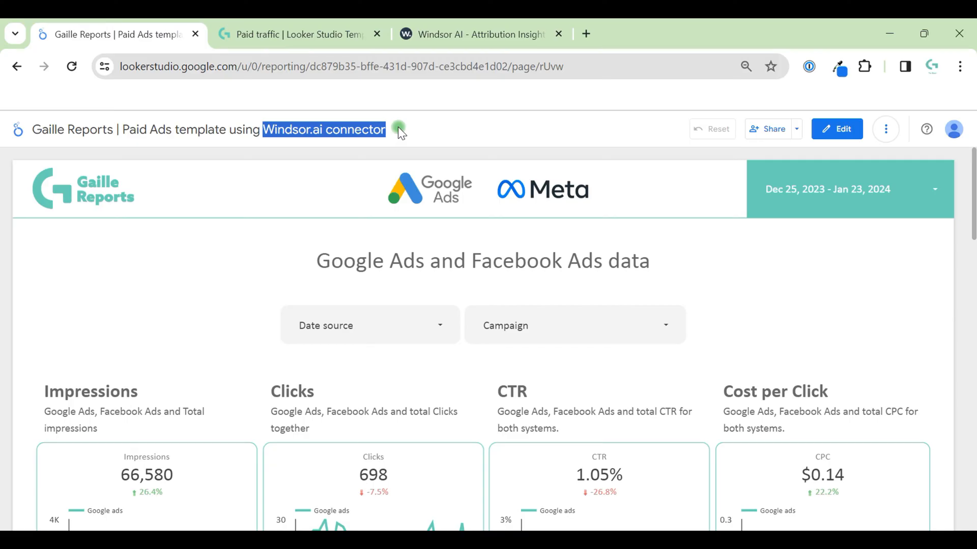
mouse_move(457, 155)
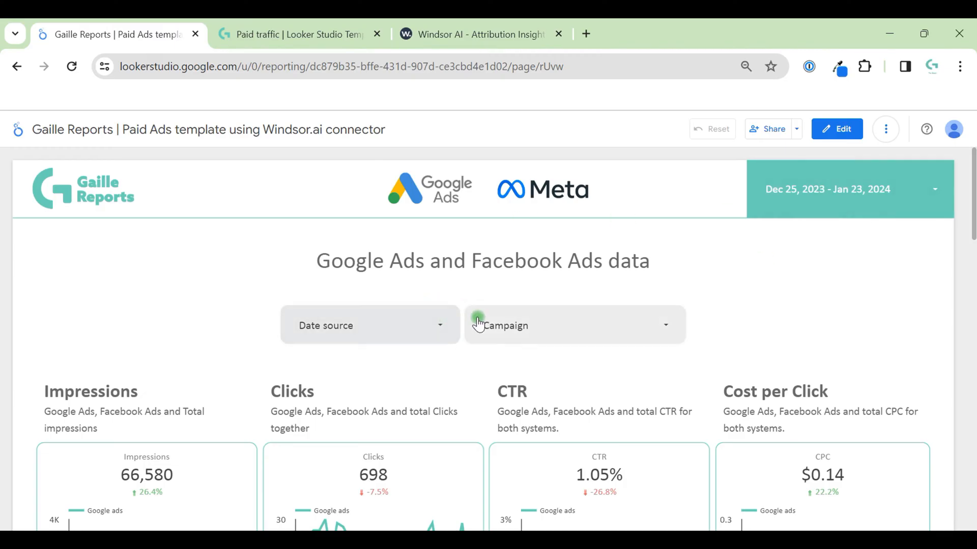
Step: Choose the Oct 1 – Dec 31, 2023 preset quarter in the report's date range control
left_click(827, 189)
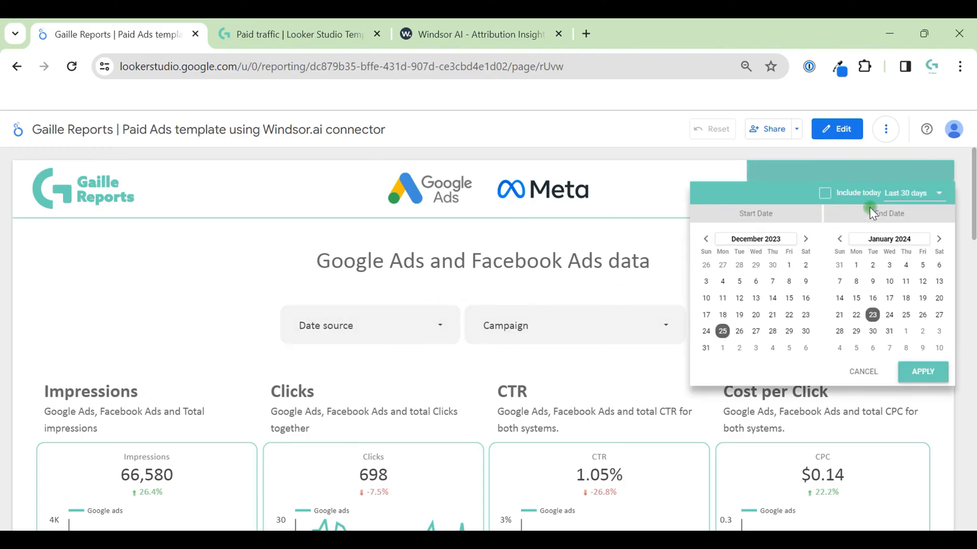
left_click(914, 193)
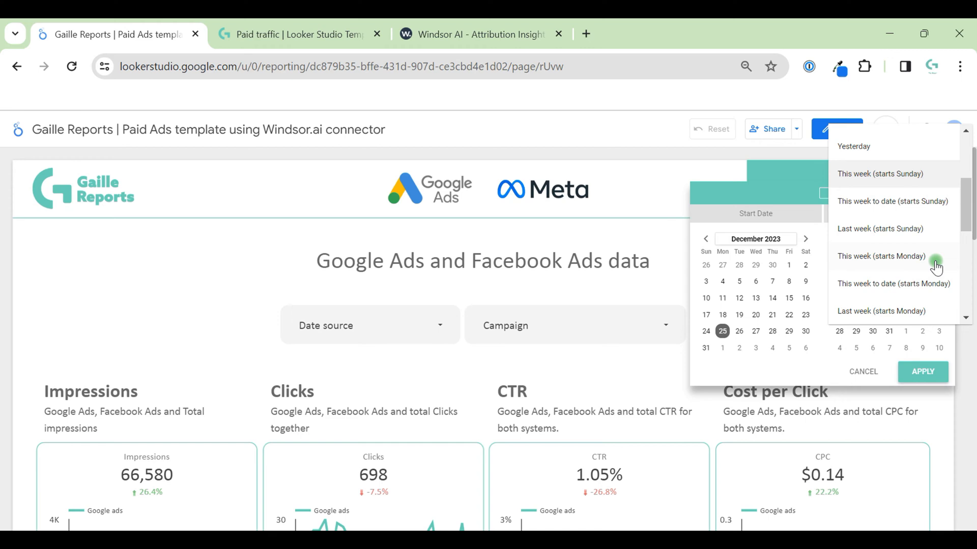
scroll("down", 3)
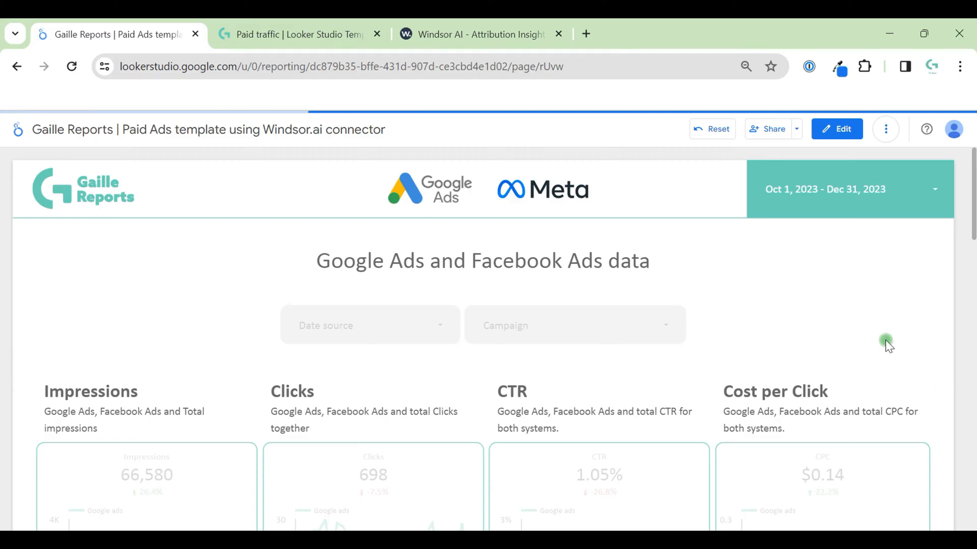
mouse_move(735, 270)
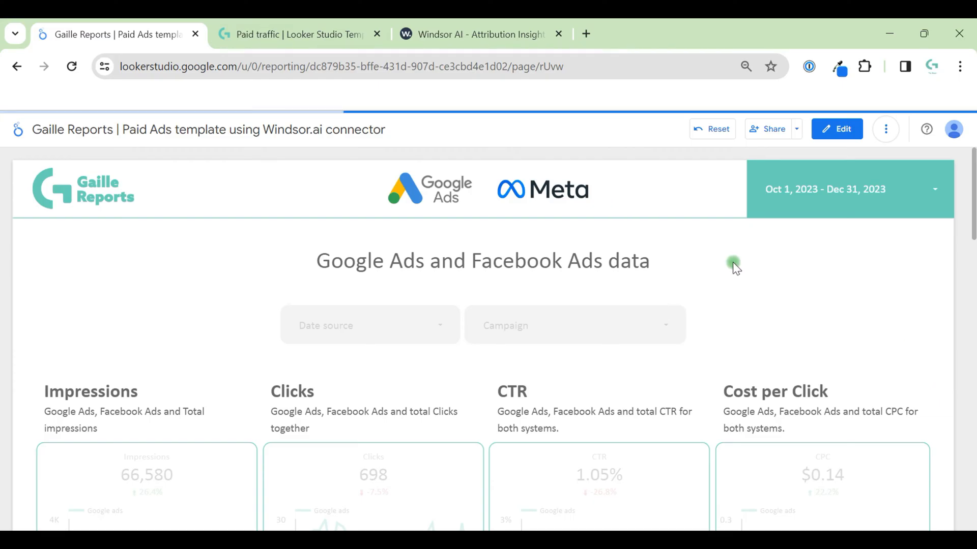
mouse_move(562, 322)
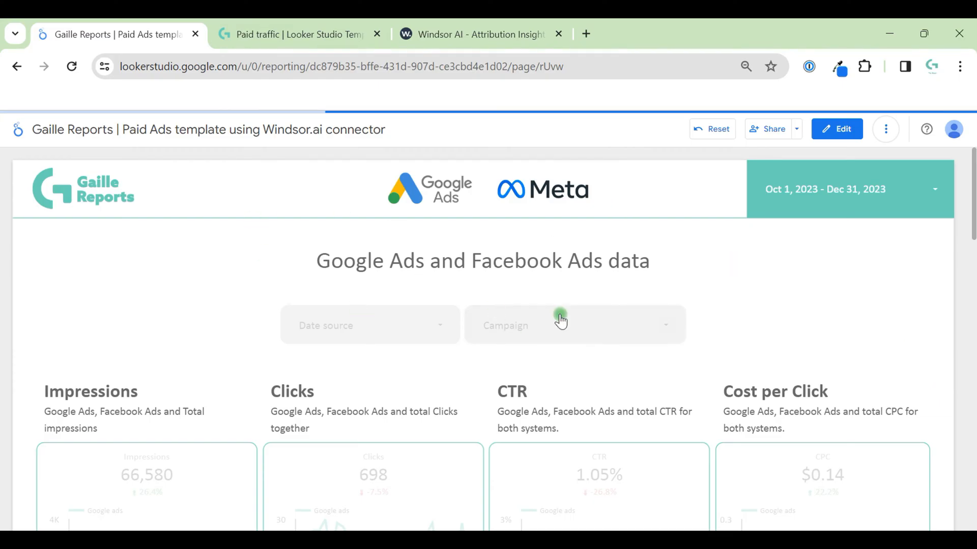
mouse_move(450, 226)
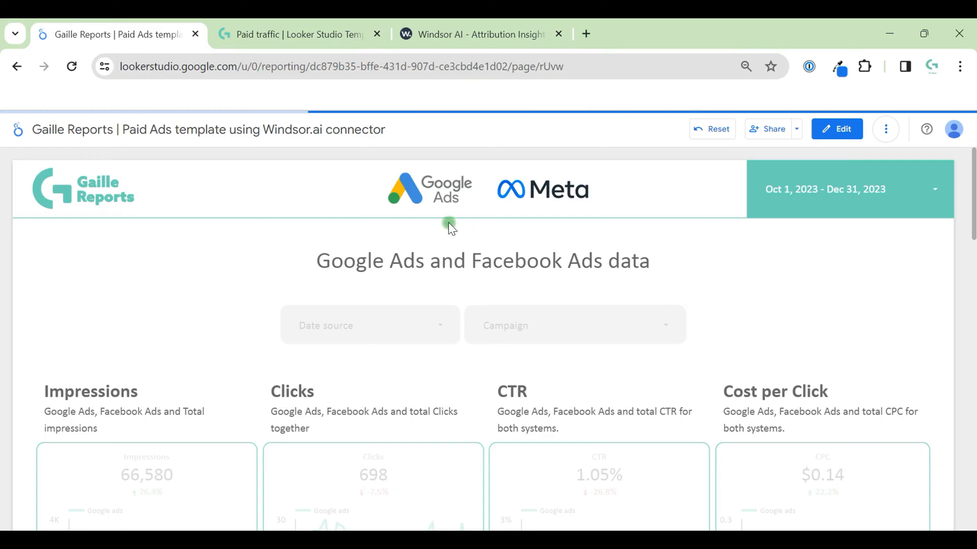
mouse_move(391, 203)
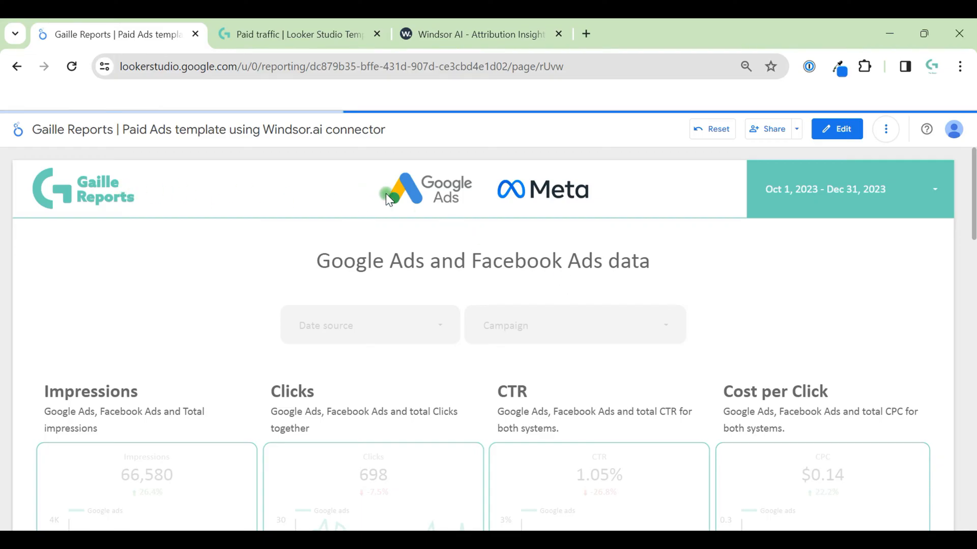
mouse_move(462, 204)
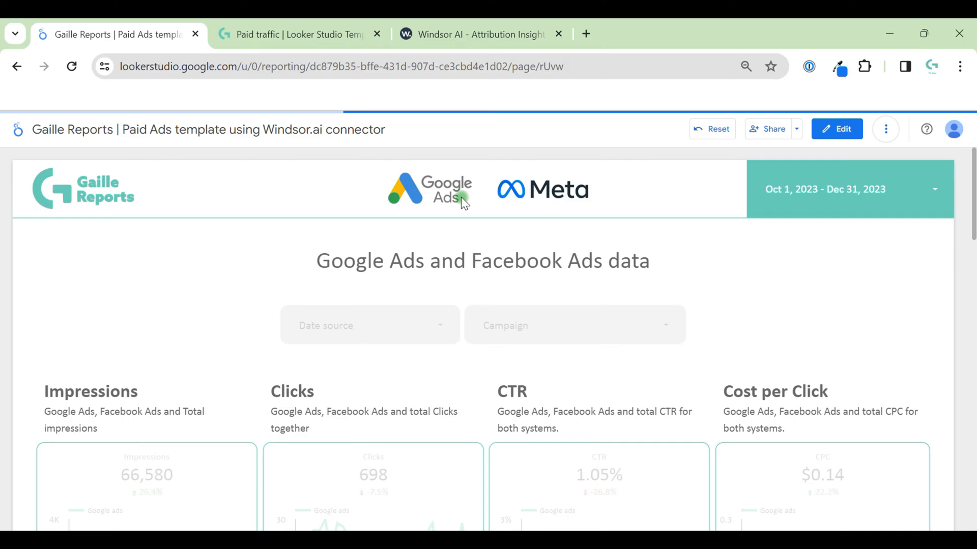
mouse_move(839, 173)
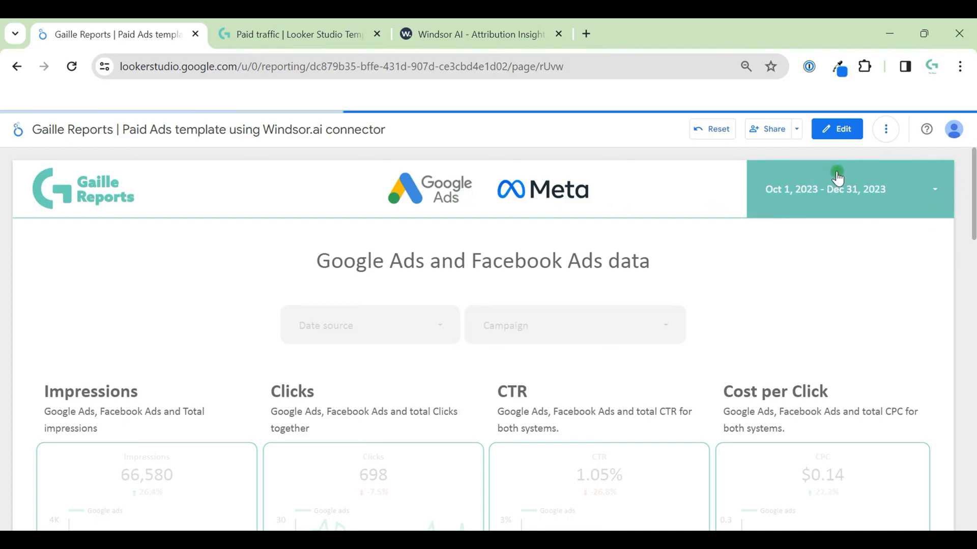
mouse_move(861, 299)
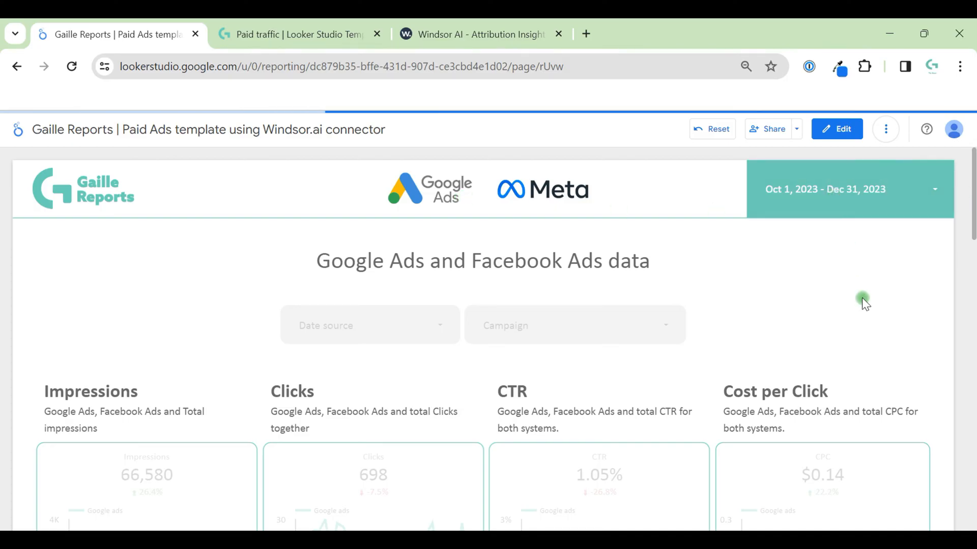
mouse_move(359, 269)
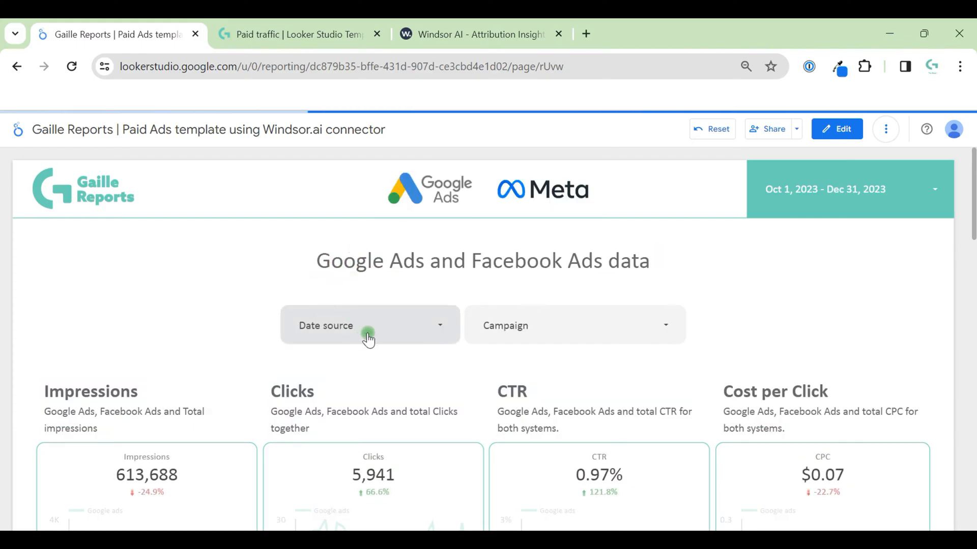
mouse_move(393, 333)
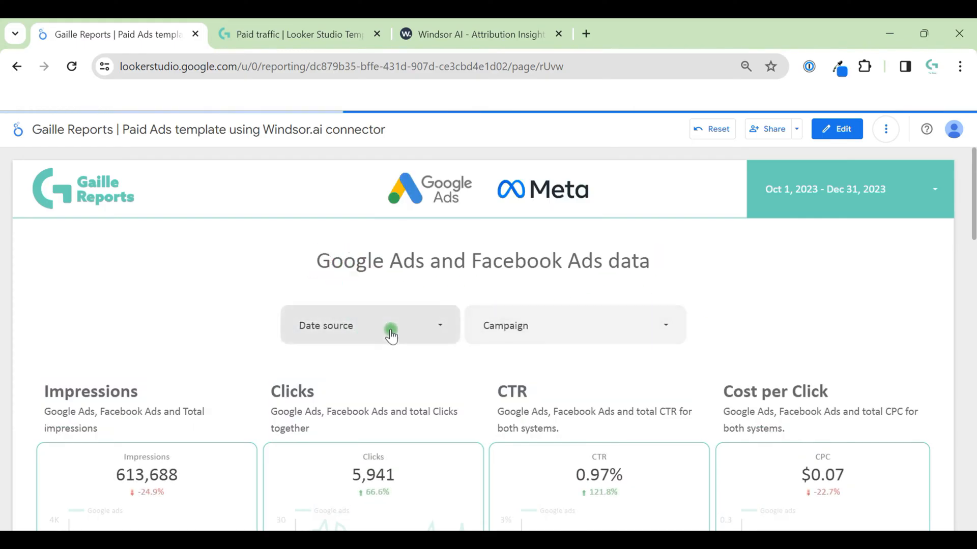
left_click(391, 326)
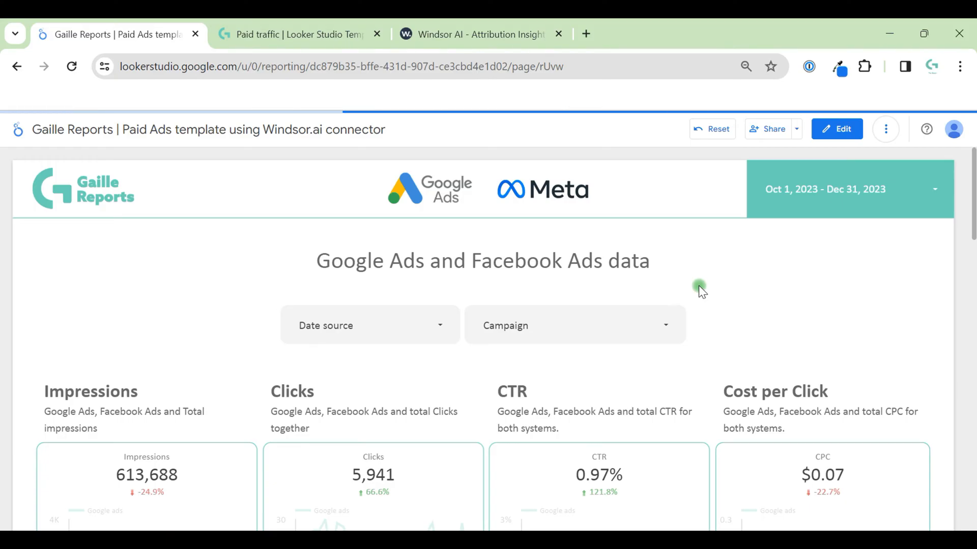
mouse_move(306, 175)
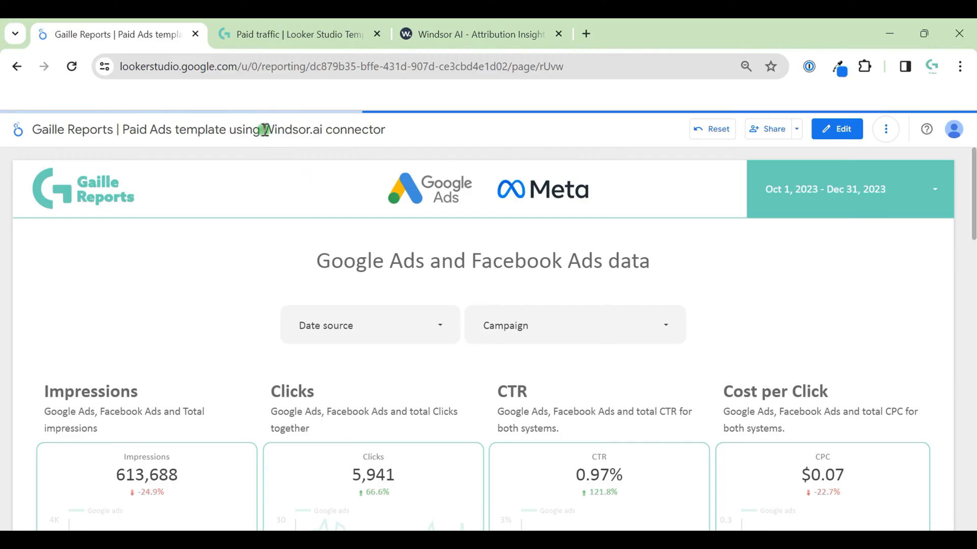
mouse_move(287, 137)
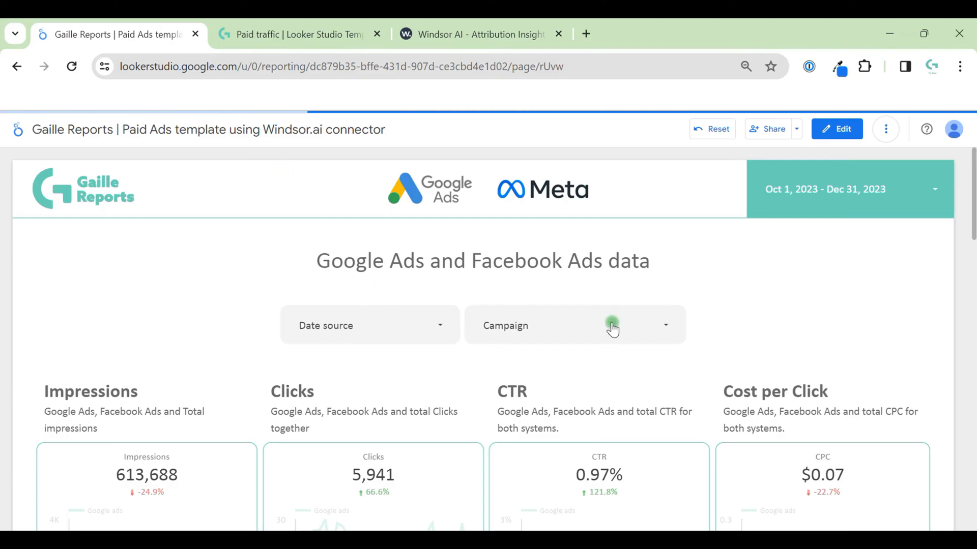
mouse_move(480, 295)
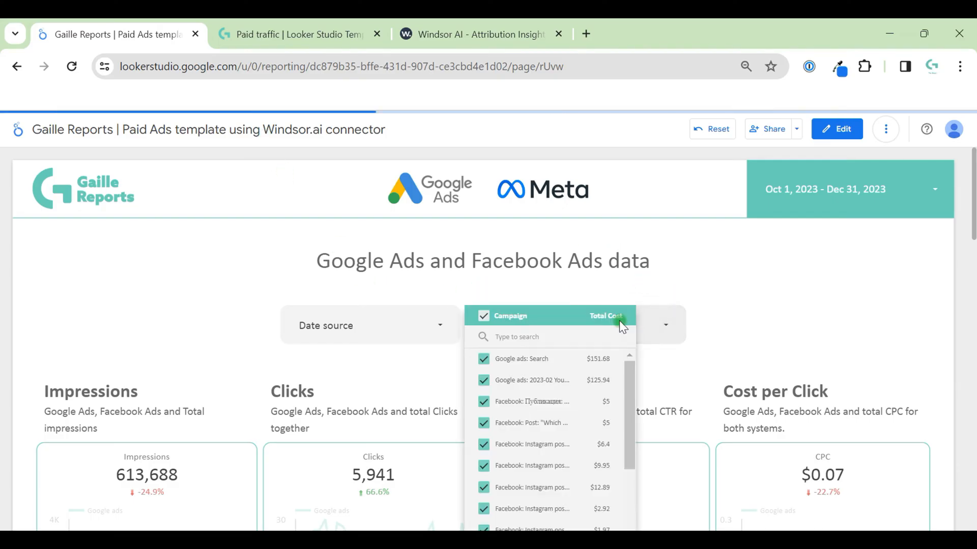
mouse_move(537, 366)
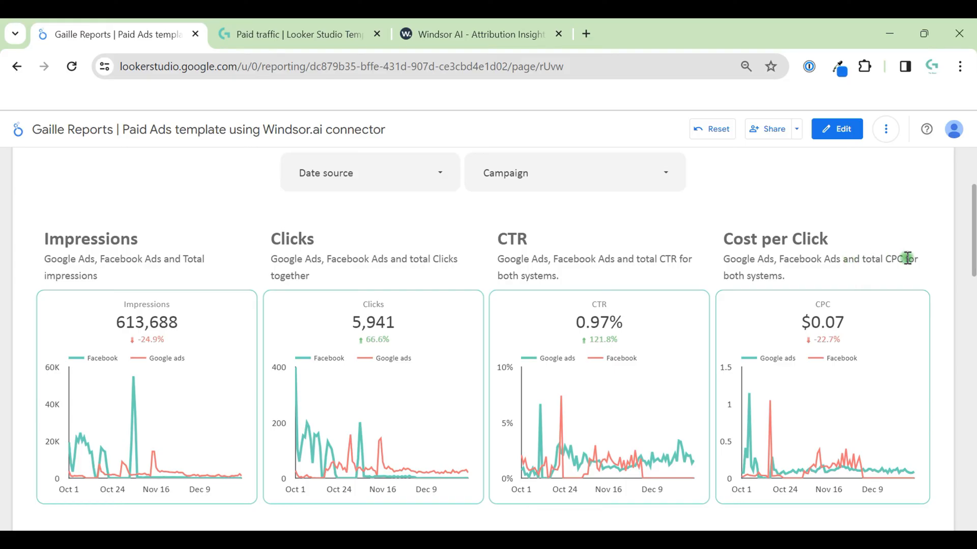
scroll("down", 3)
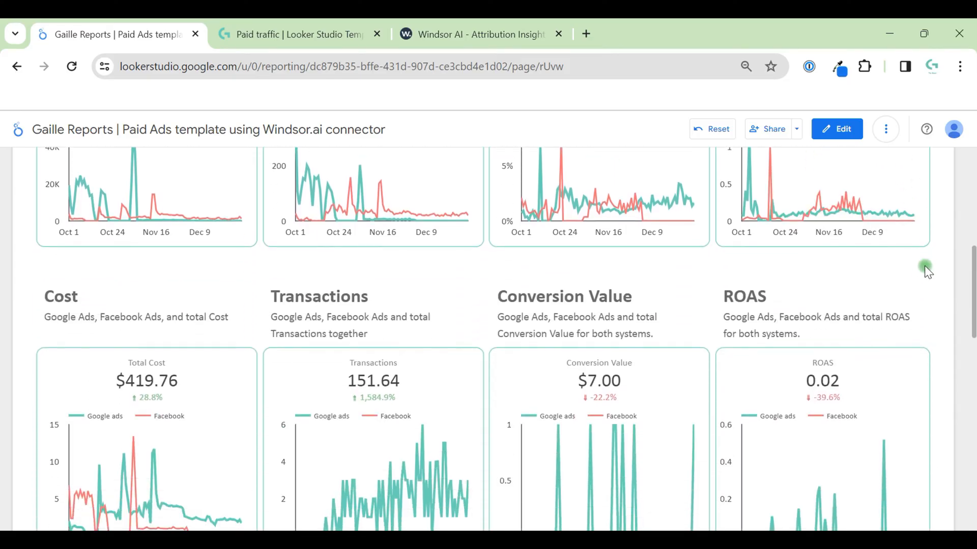
scroll("down", 3)
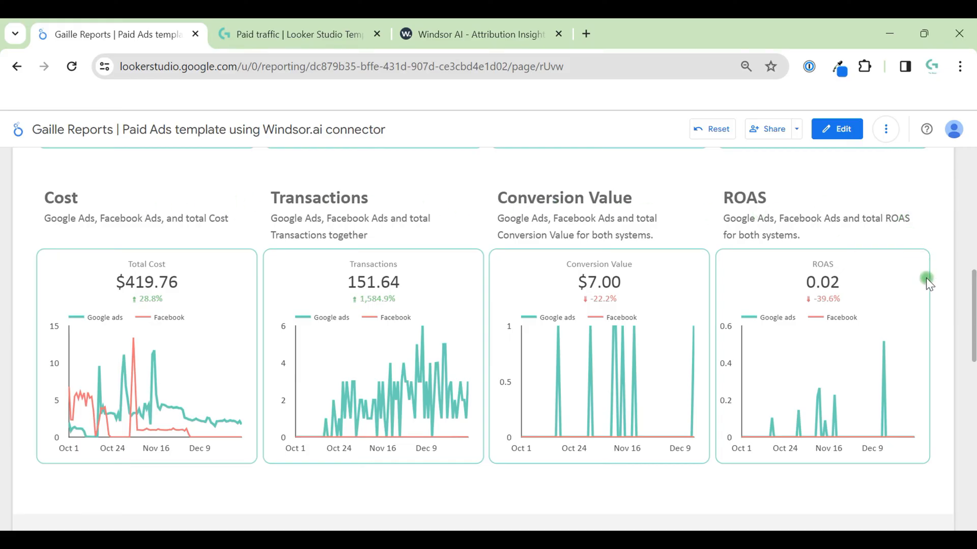
scroll("down", 3)
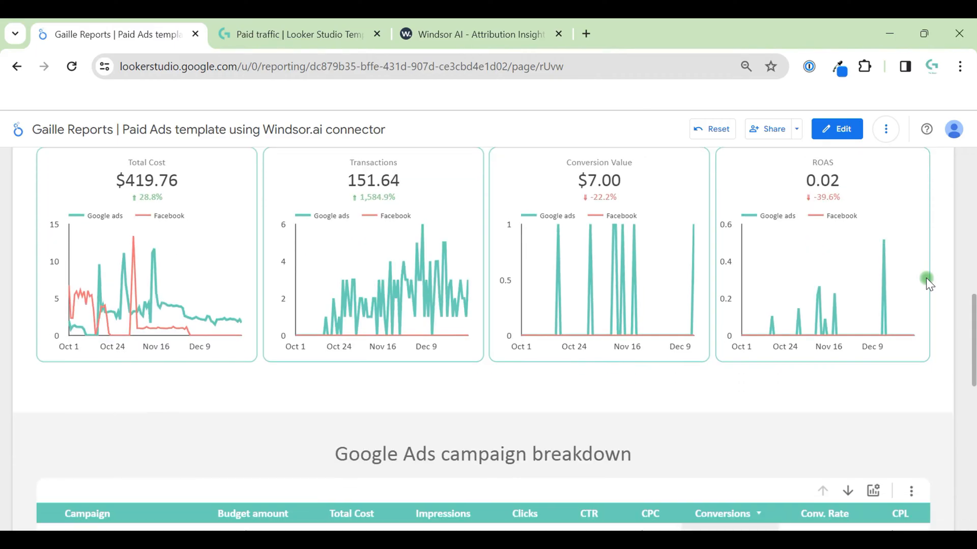
Step: Drill the Facebook Ads campaign breakdown table down from campaigns to ad set names
scroll("down", 3)
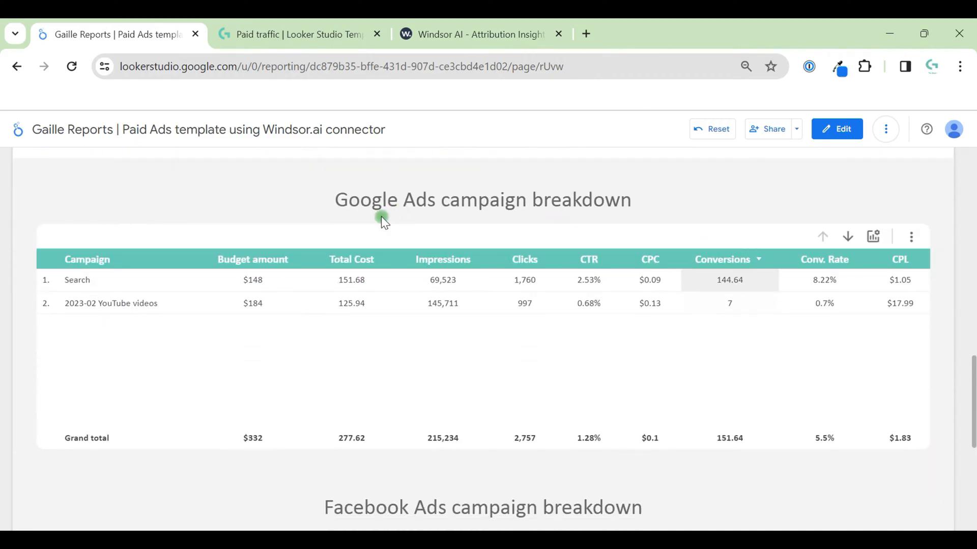
mouse_move(376, 207)
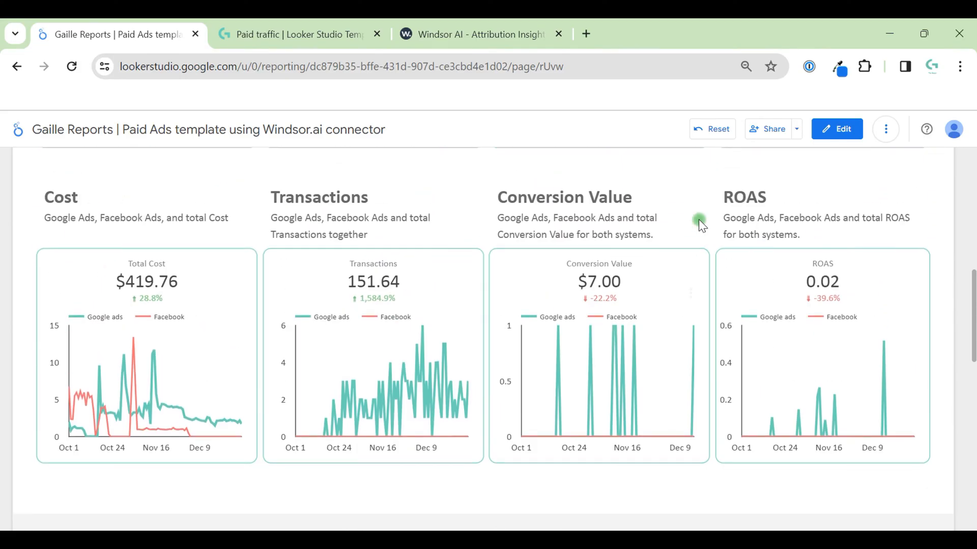
scroll("down", 3)
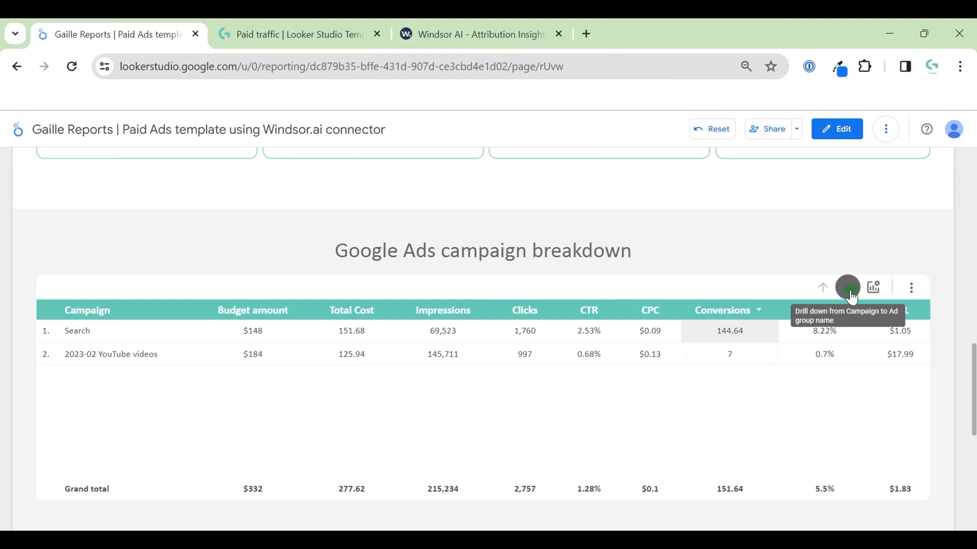
mouse_move(869, 286)
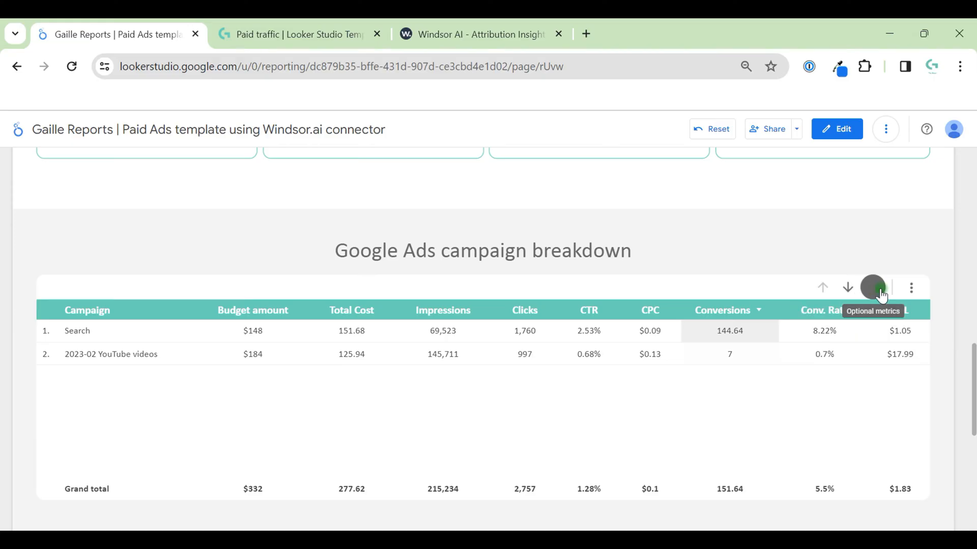
left_click(877, 287)
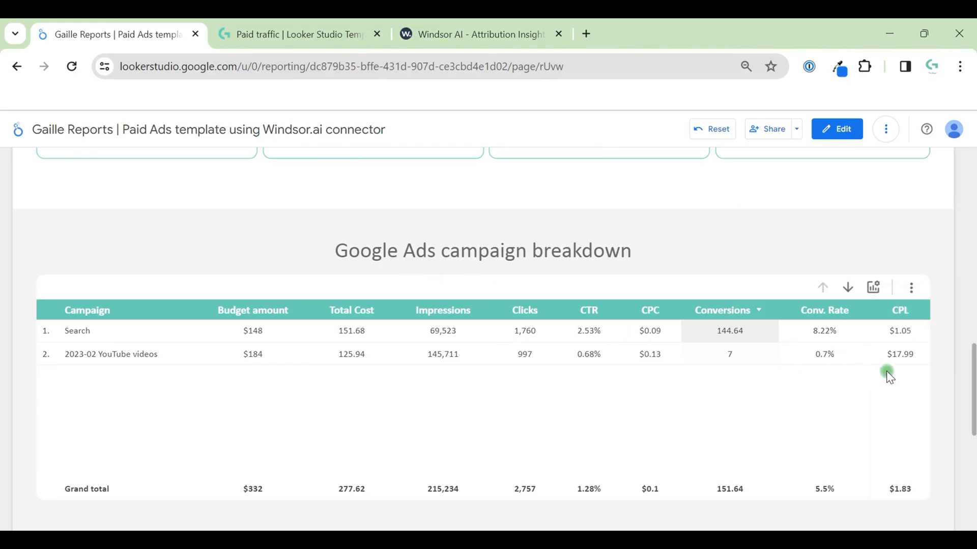
scroll("down", 3)
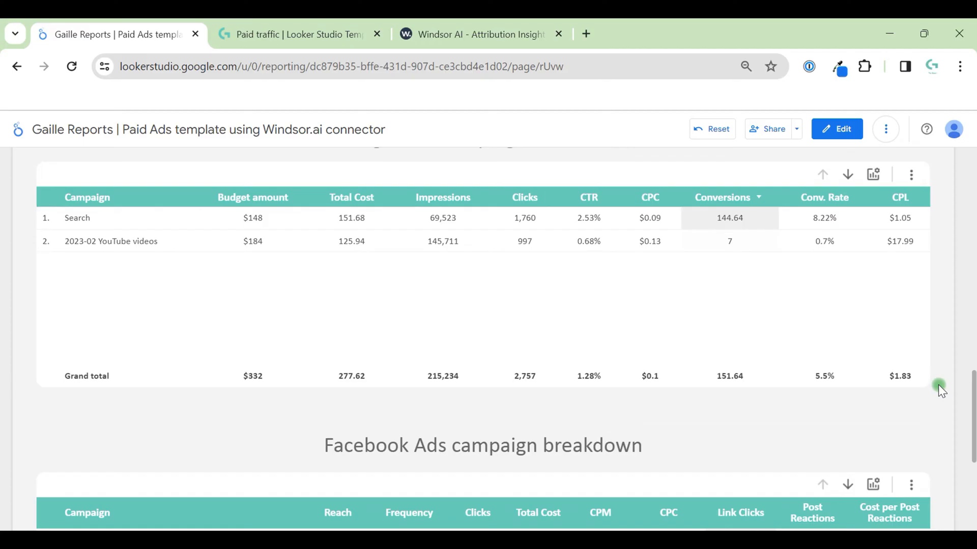
scroll("down", 3)
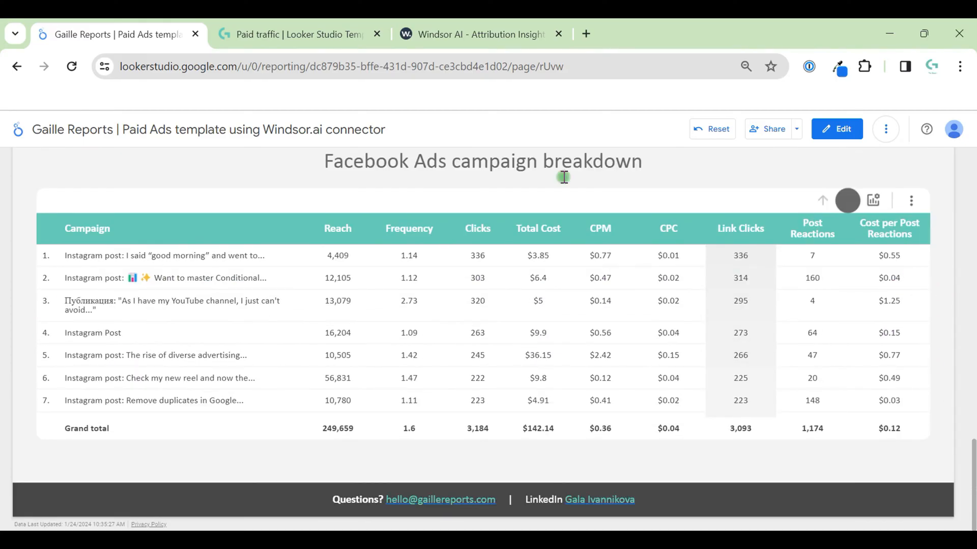
mouse_move(849, 200)
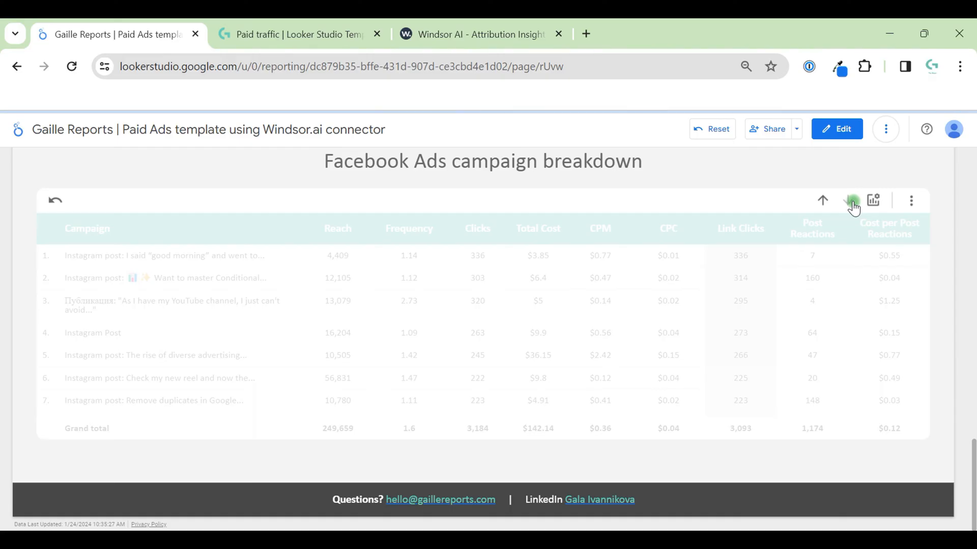
Step: Review the Facebook table's optional metrics and return to the report summary
left_click(848, 201)
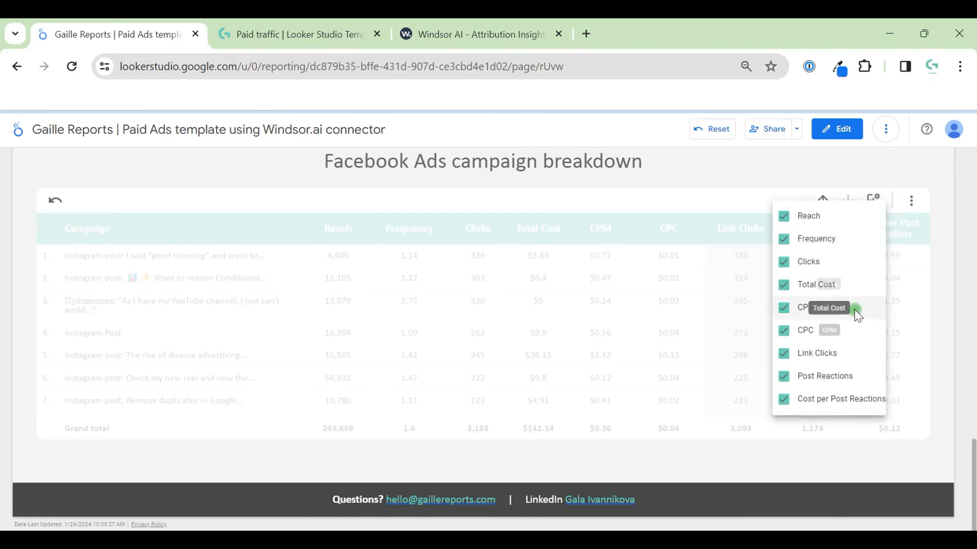
mouse_move(836, 284)
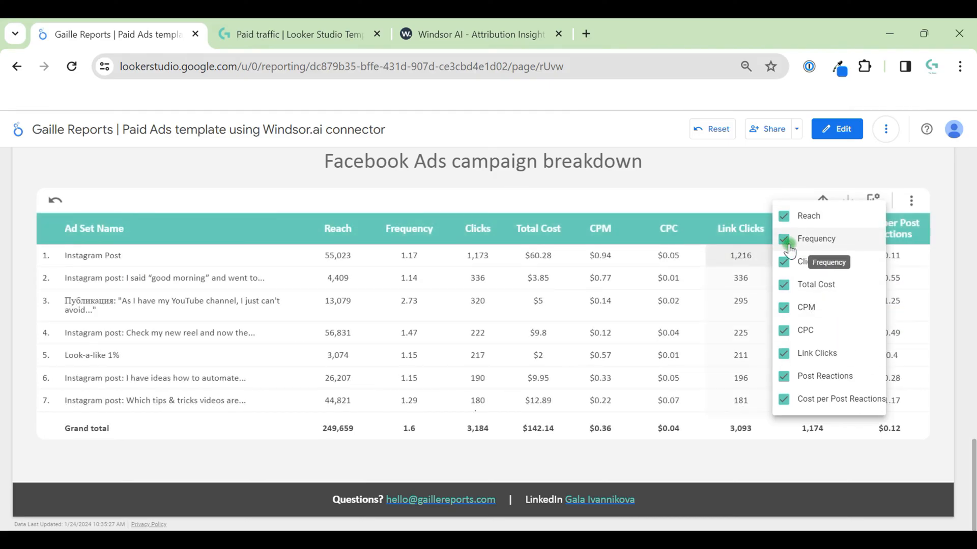
left_click(784, 238)
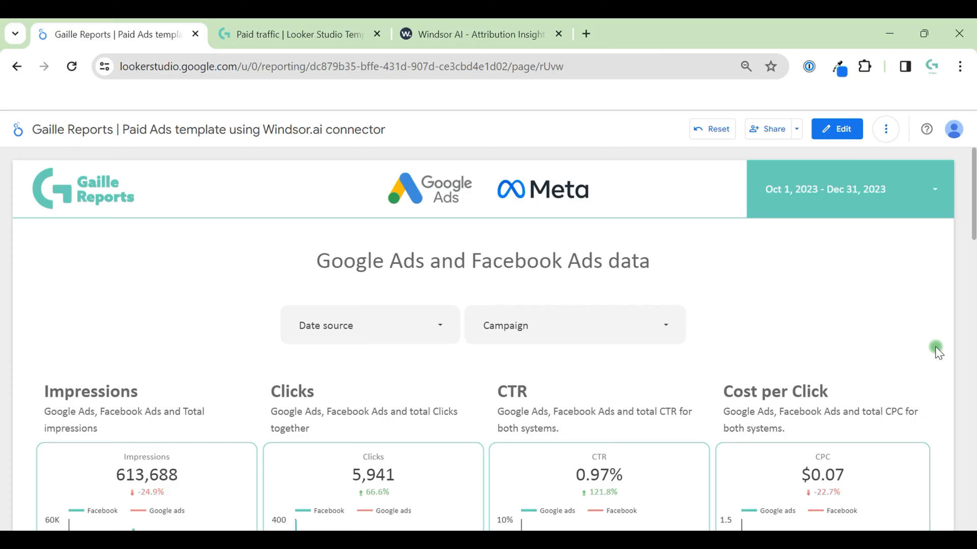
Step: Switch the report into editing and check the Date source filter's data source
scroll("down", 3)
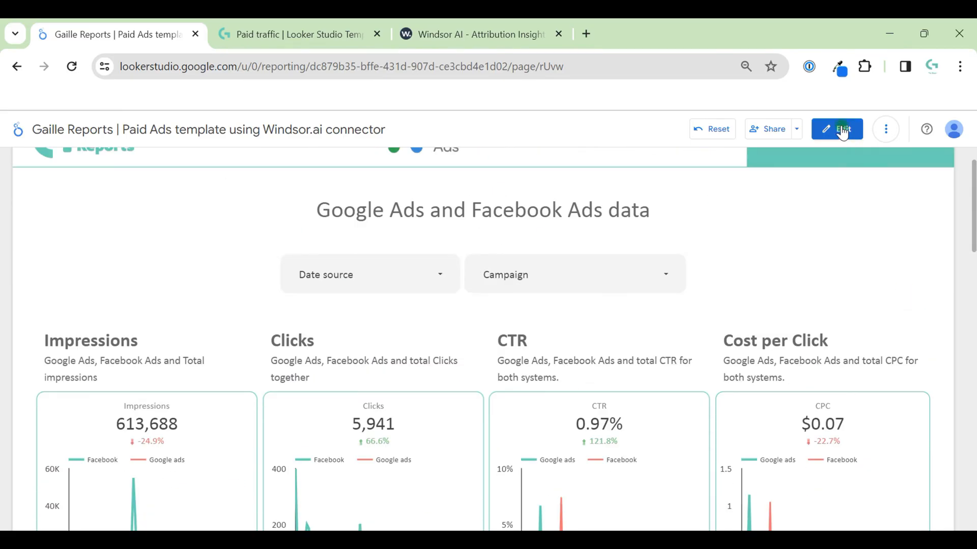
left_click(836, 129)
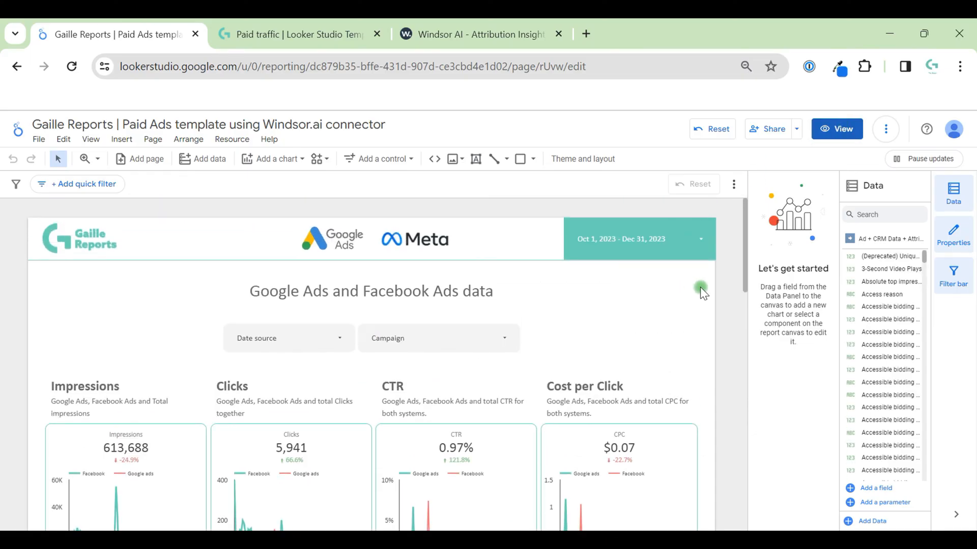
left_click(285, 339)
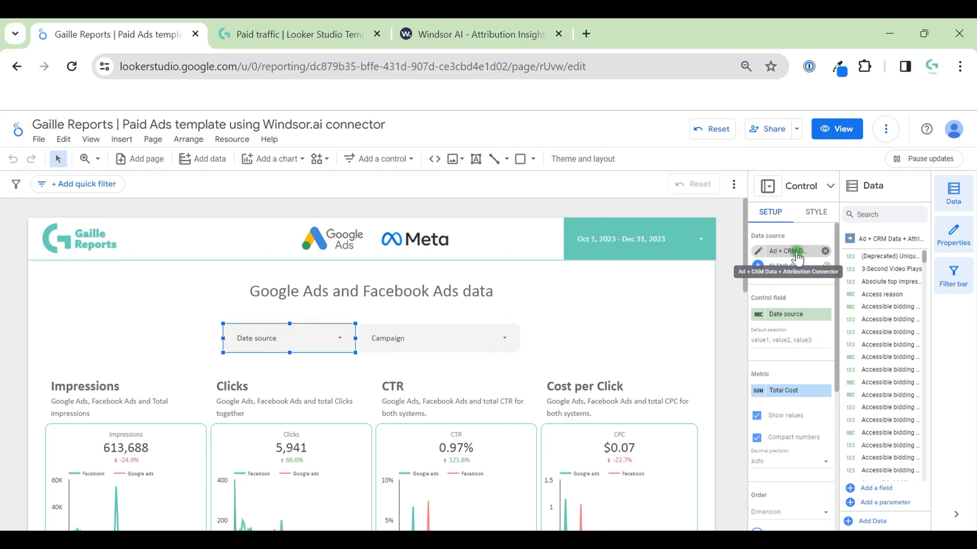
mouse_move(680, 330)
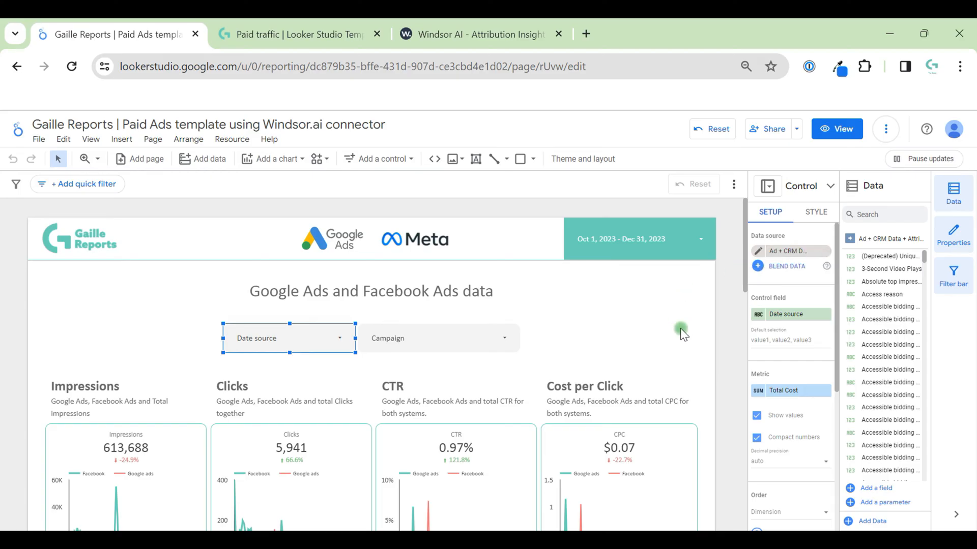
Step: Check Resource > Manage blends and confirm the report has no data blends
left_click(232, 139)
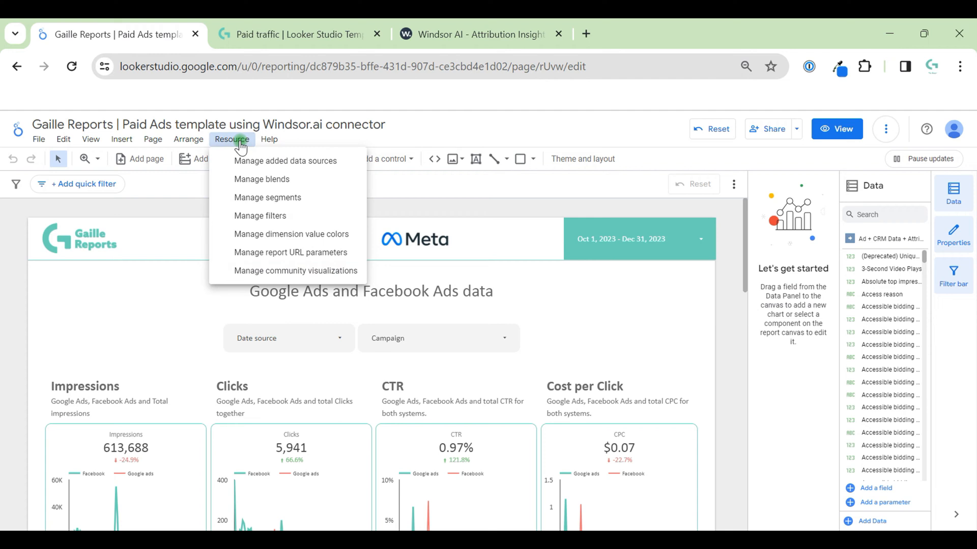
left_click(261, 179)
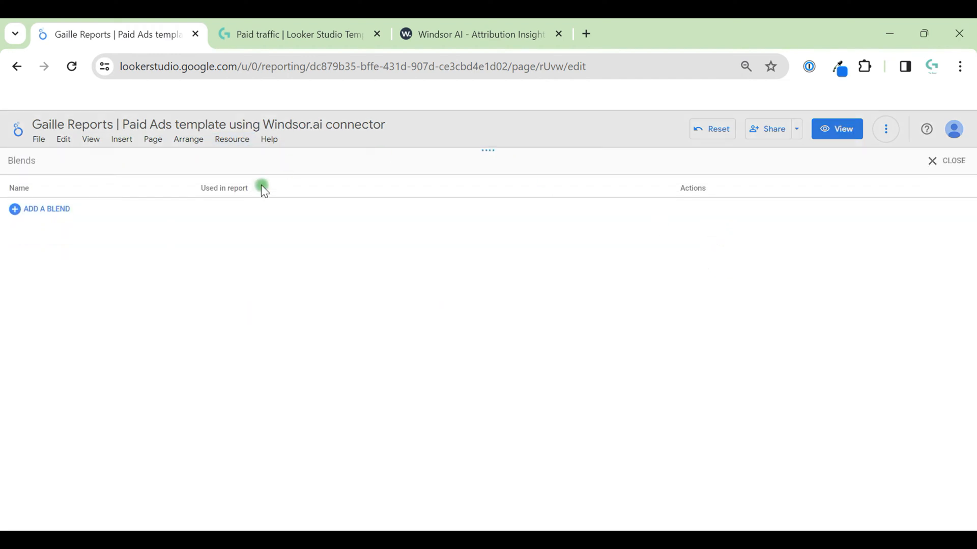
left_click(947, 161)
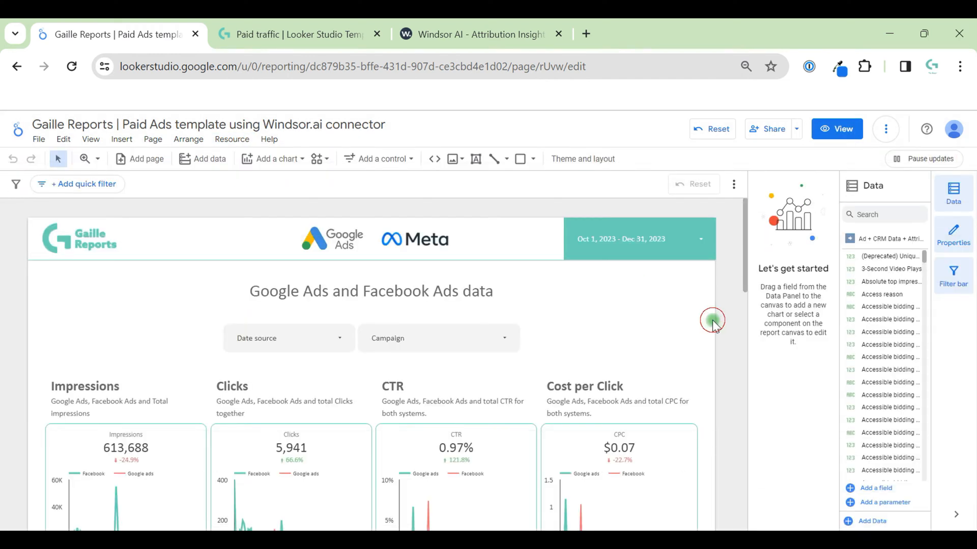
scroll("down", 3)
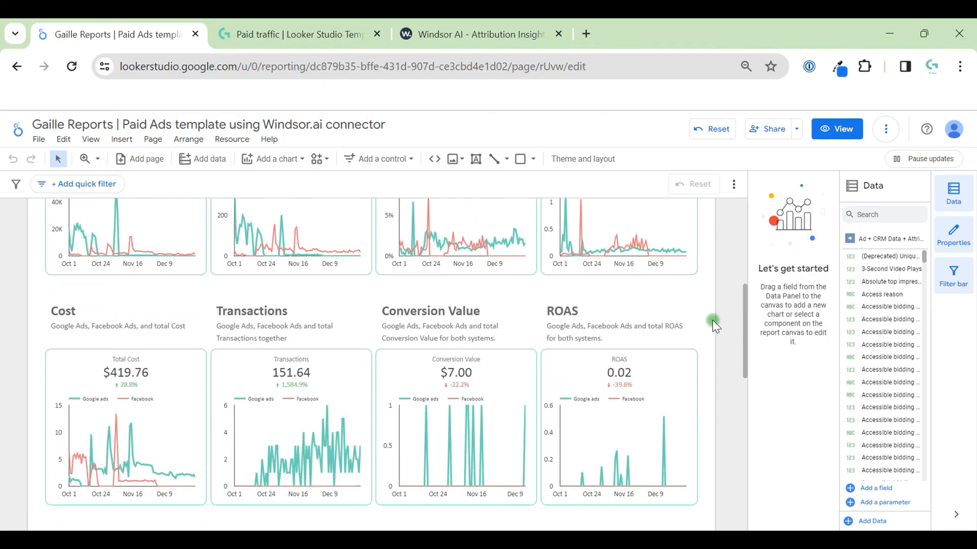
scroll("down", 3)
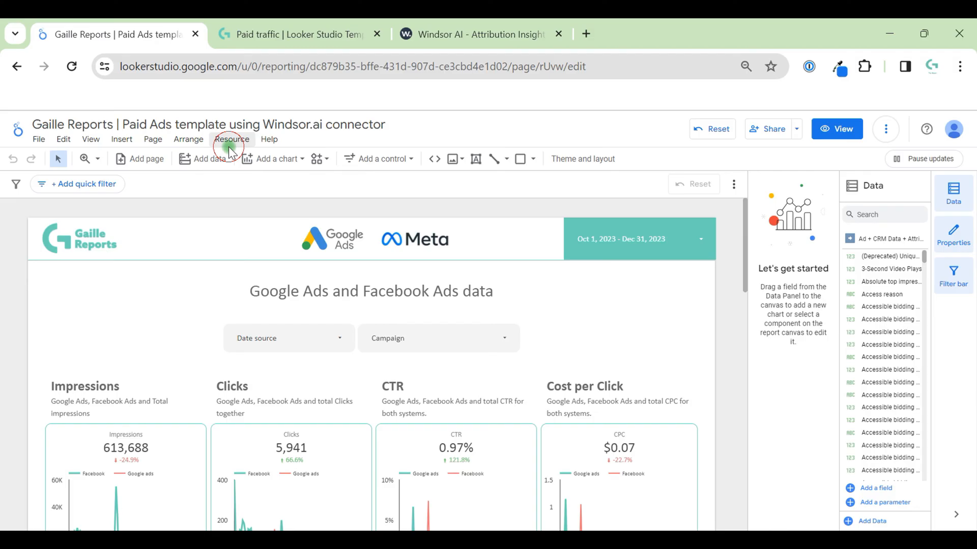
Step: Review the added data sources — one Ad + CRM Data + Attribution Connector — and close the list
left_click(232, 139)
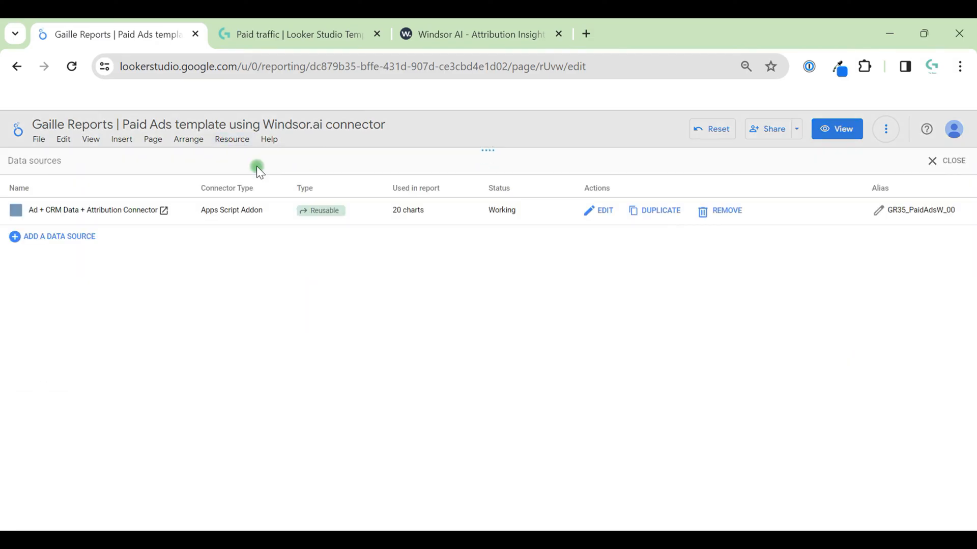
left_click(24, 210)
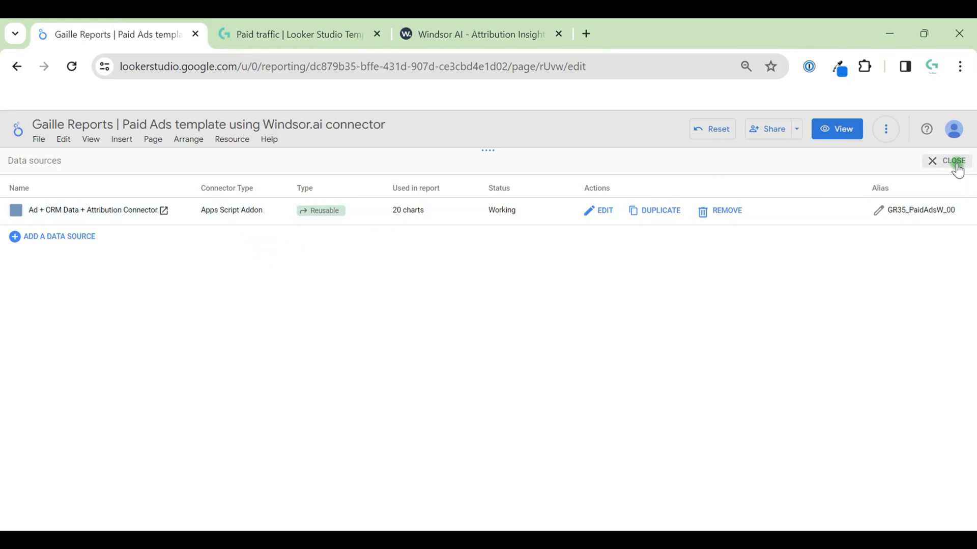
left_click(956, 161)
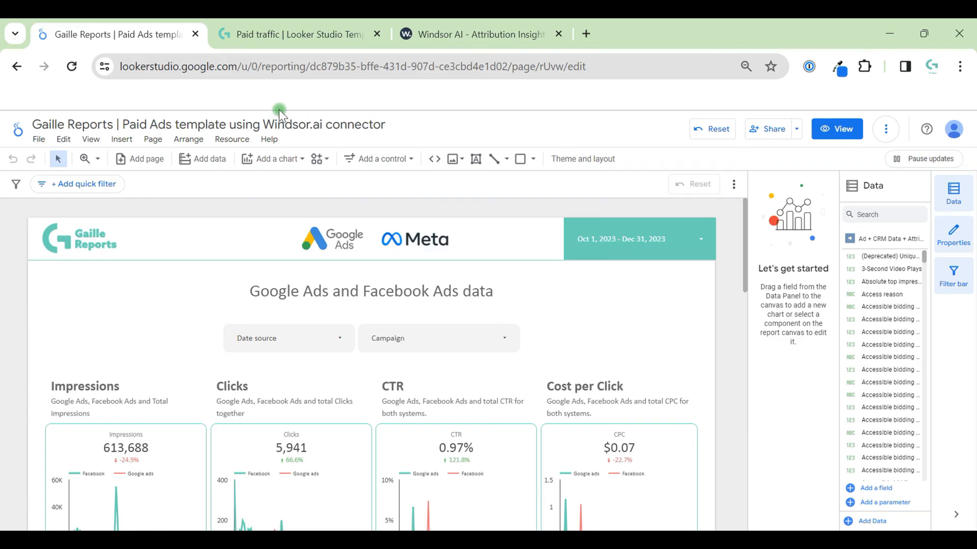
mouse_move(398, 301)
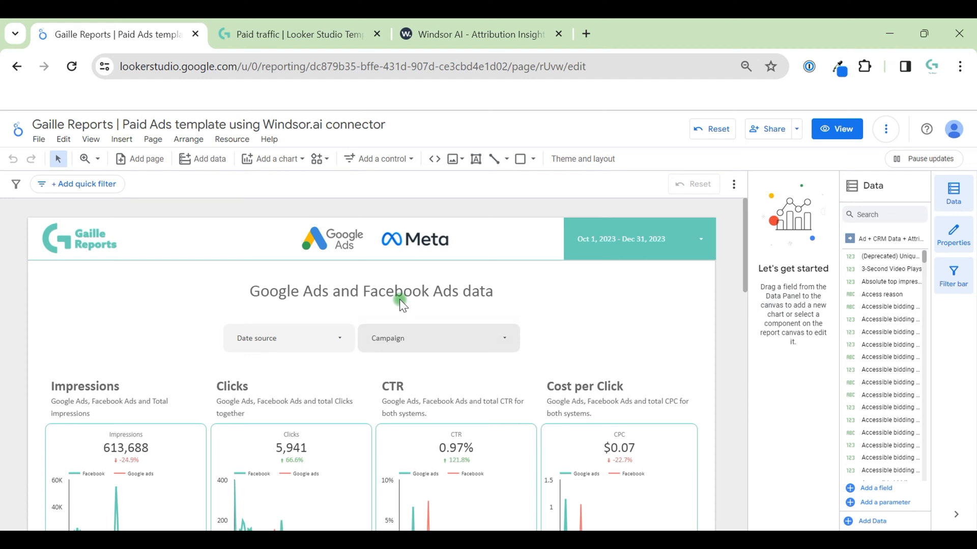
mouse_move(363, 229)
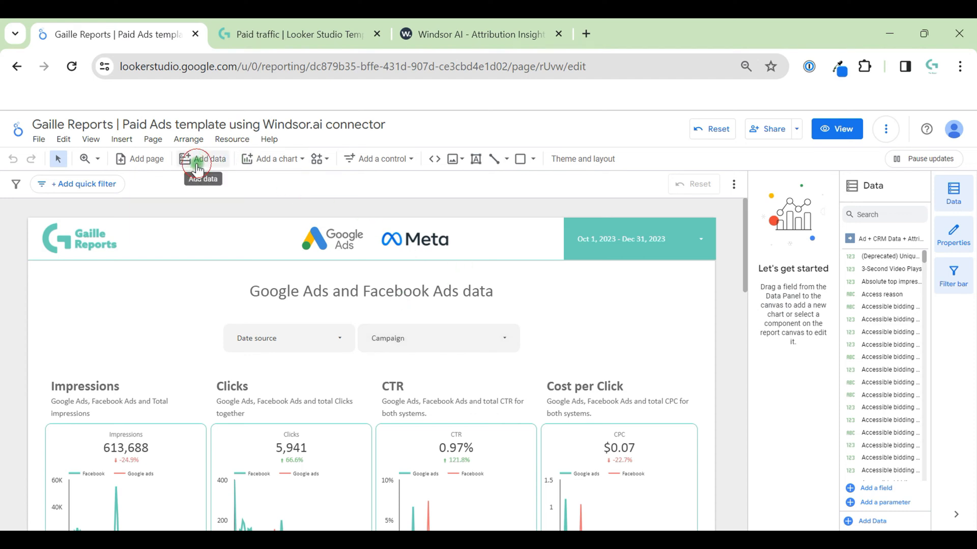
Step: Add data, find the Windsor.ai connector via 'win' and follow its onboard.windsor.ai link
left_click(195, 159)
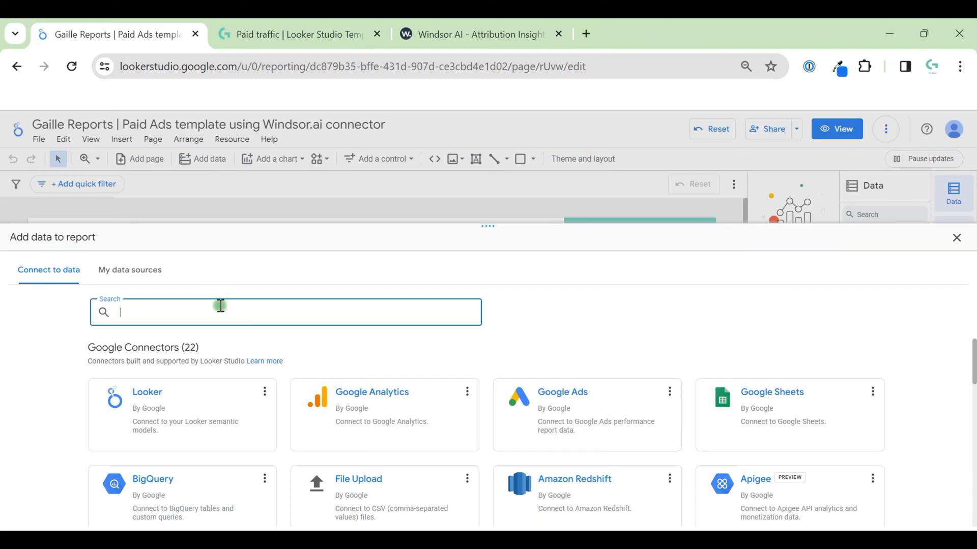
type("win")
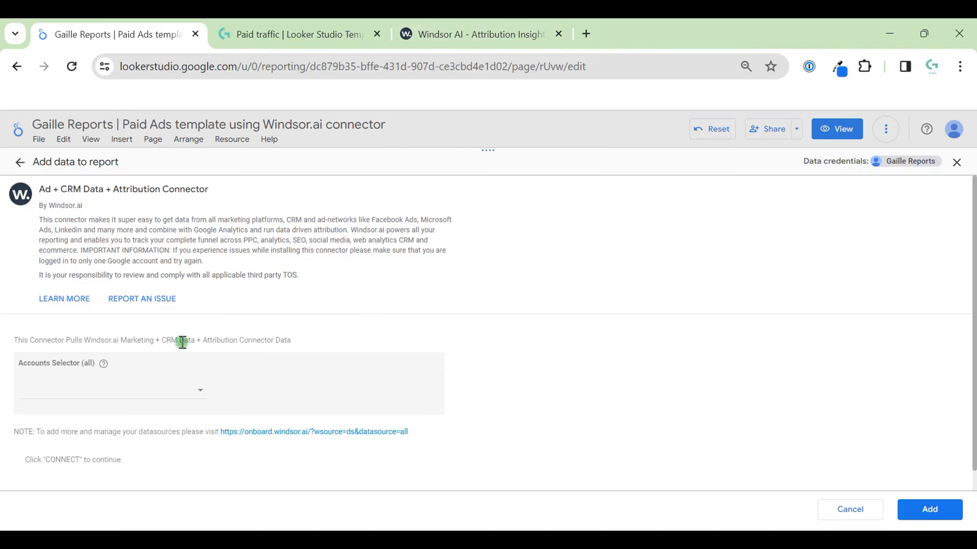
double_click(53, 364)
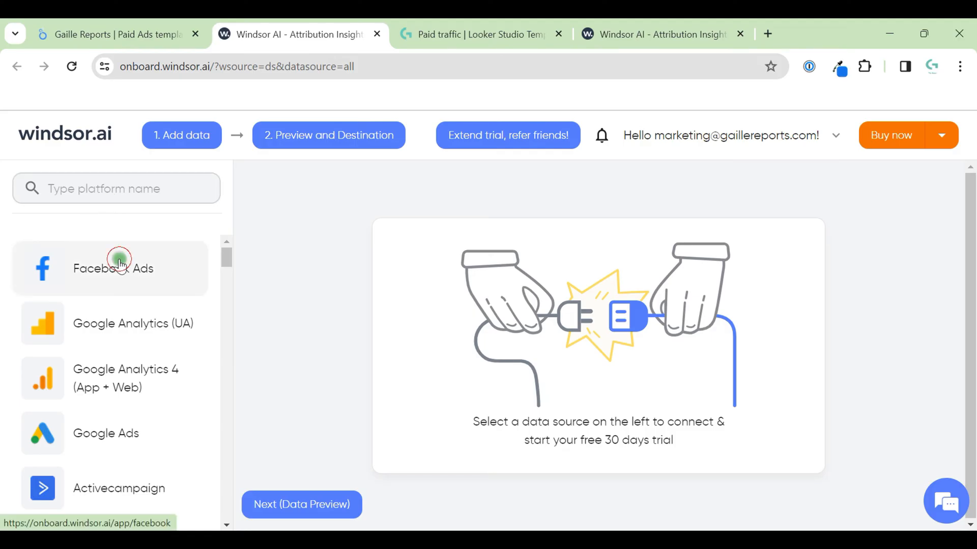
Step: Review the Facebook and Google Ads connections, then open Microsoft Advertising (Bing Ads)
left_click(121, 263)
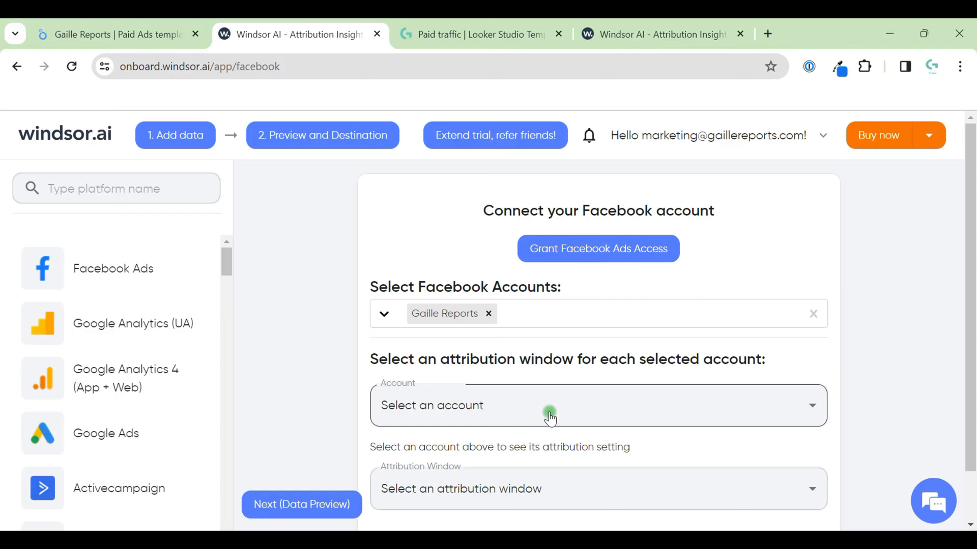
mouse_move(594, 271)
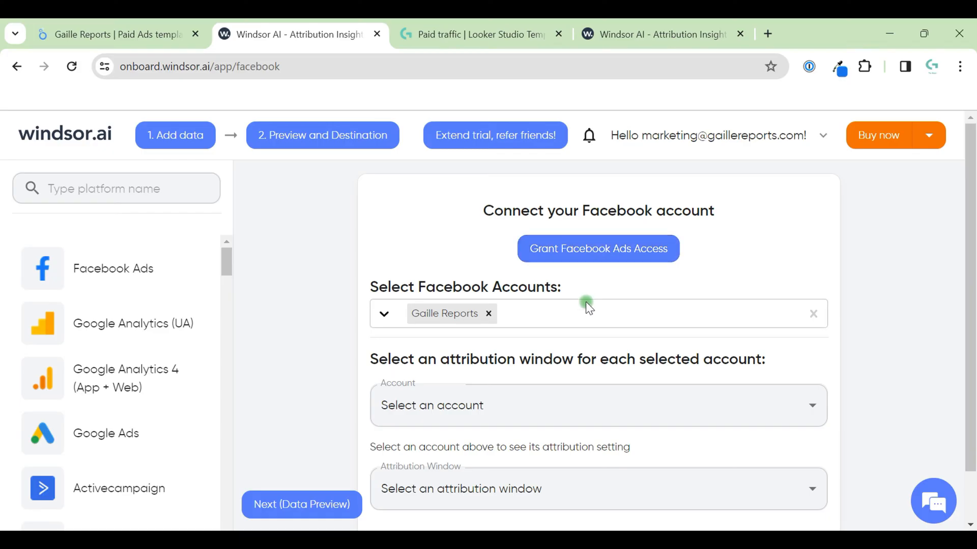
mouse_move(586, 256)
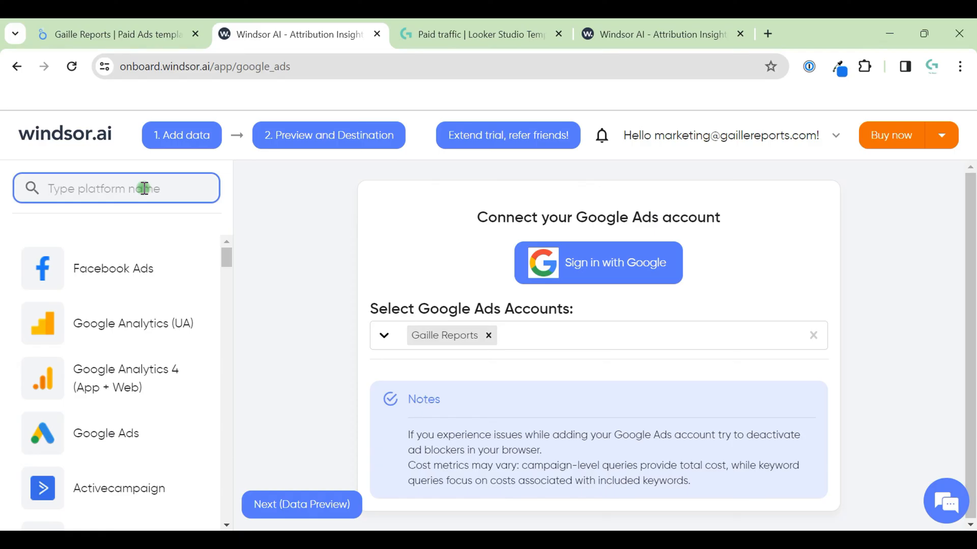
type("b")
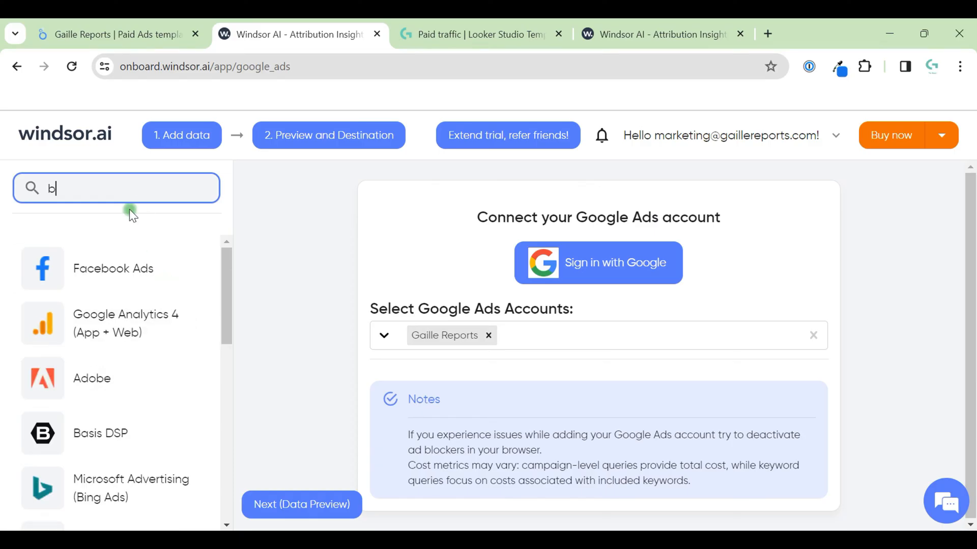
left_click(132, 277)
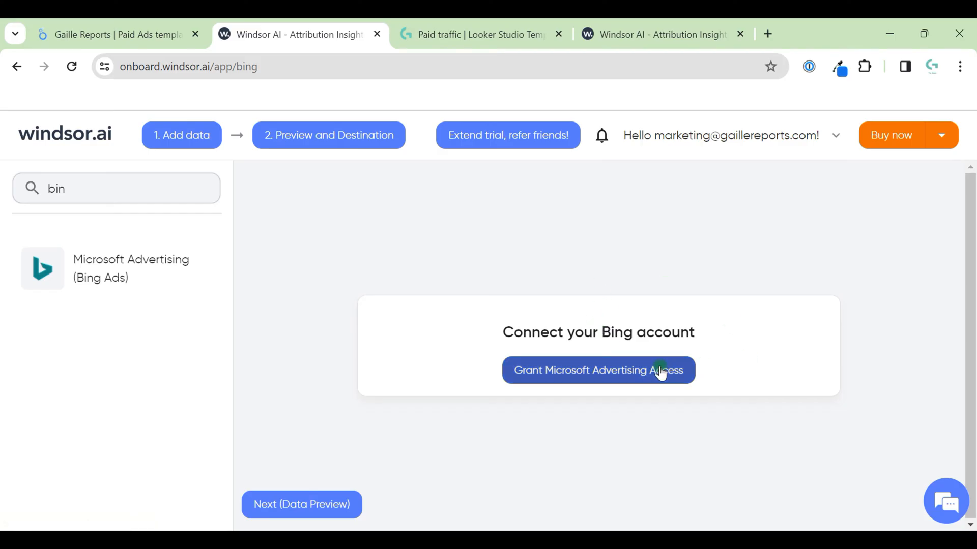
mouse_move(264, 134)
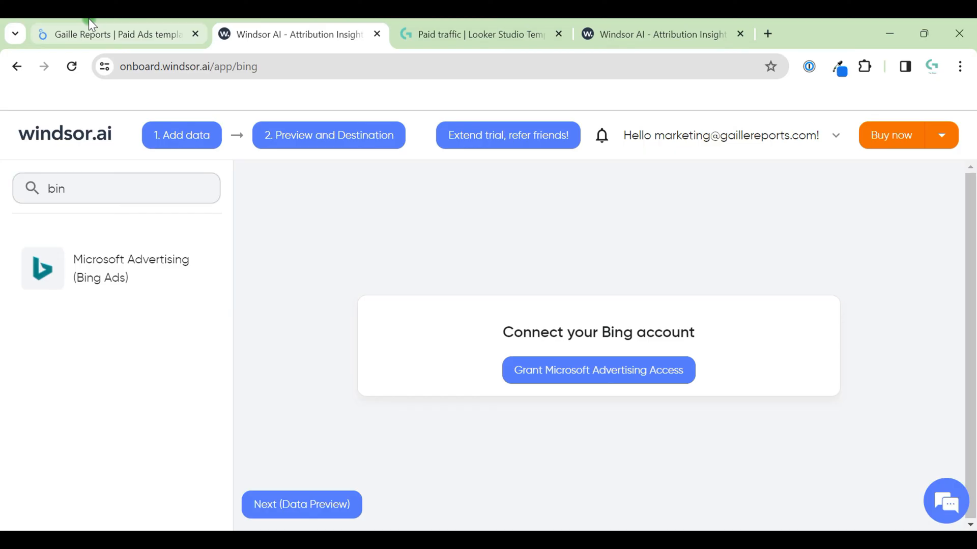
Step: Back in Looker Studio, select the google_ads Gaille Reports account and add the connector
left_click(112, 35)
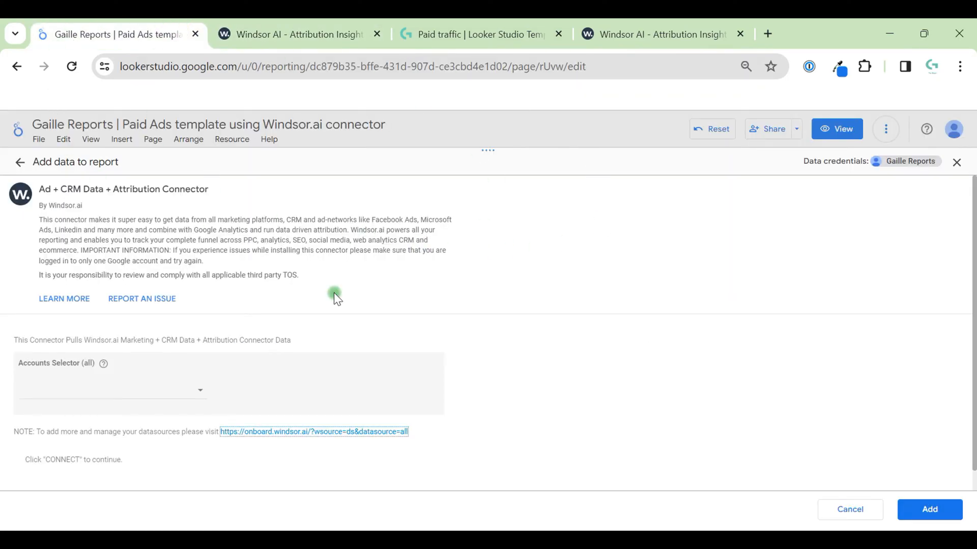
mouse_move(206, 397)
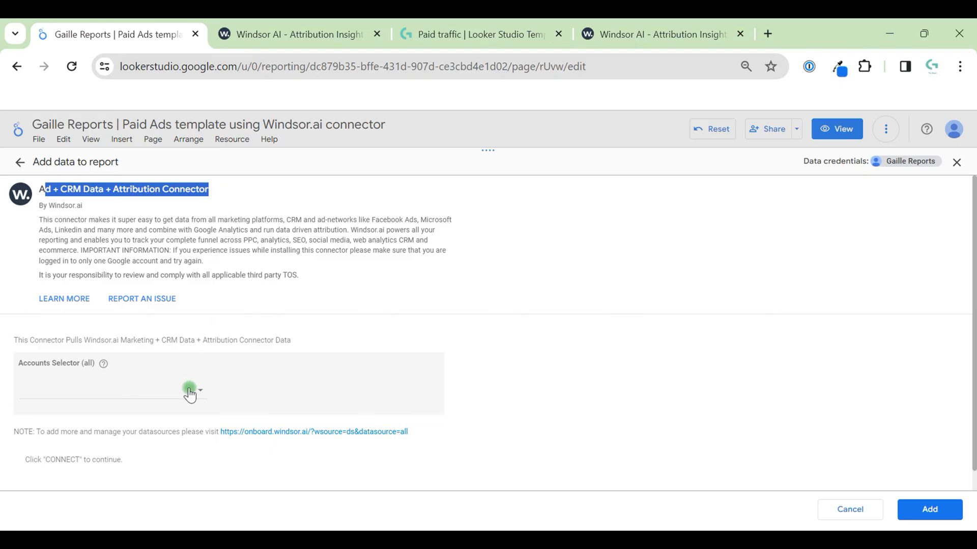
left_click(194, 392)
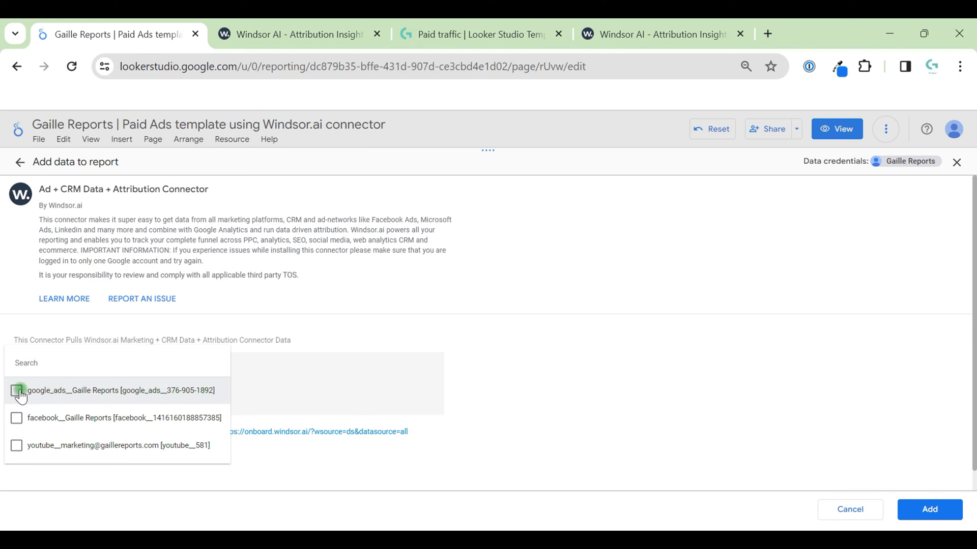
left_click(17, 417)
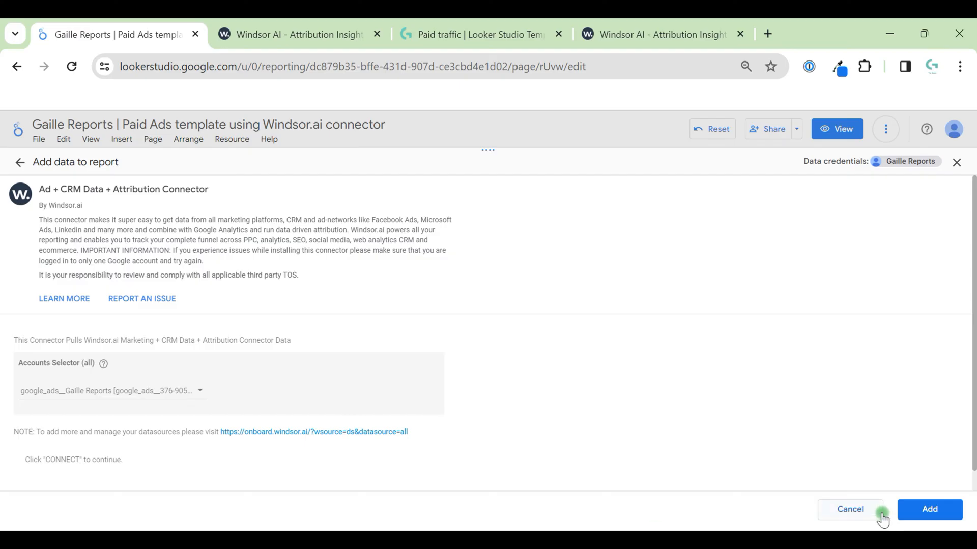
left_click(930, 509)
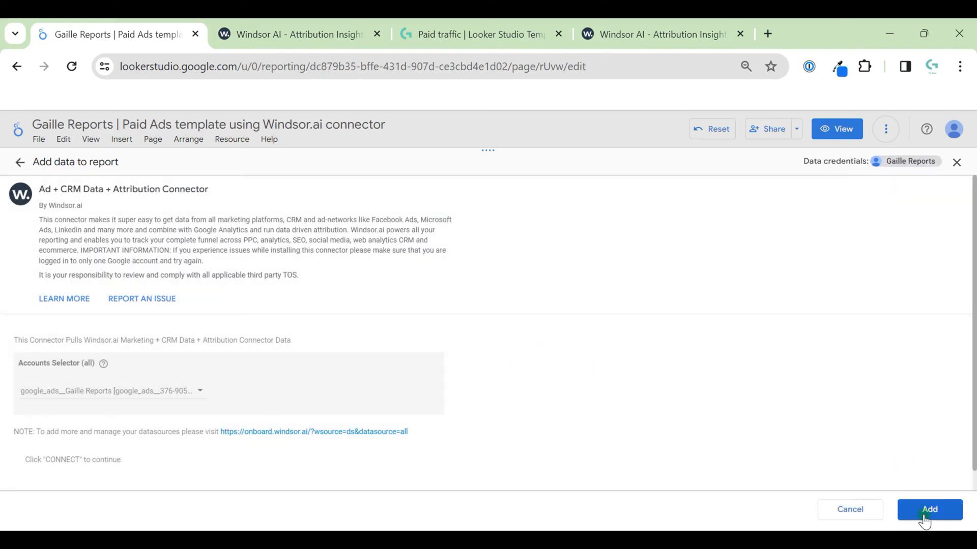
left_click(930, 510)
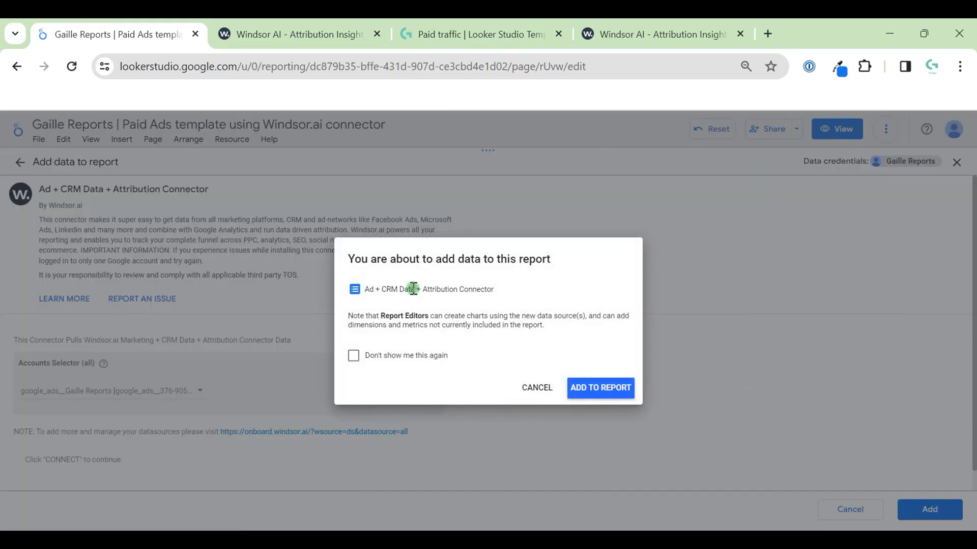
mouse_move(596, 403)
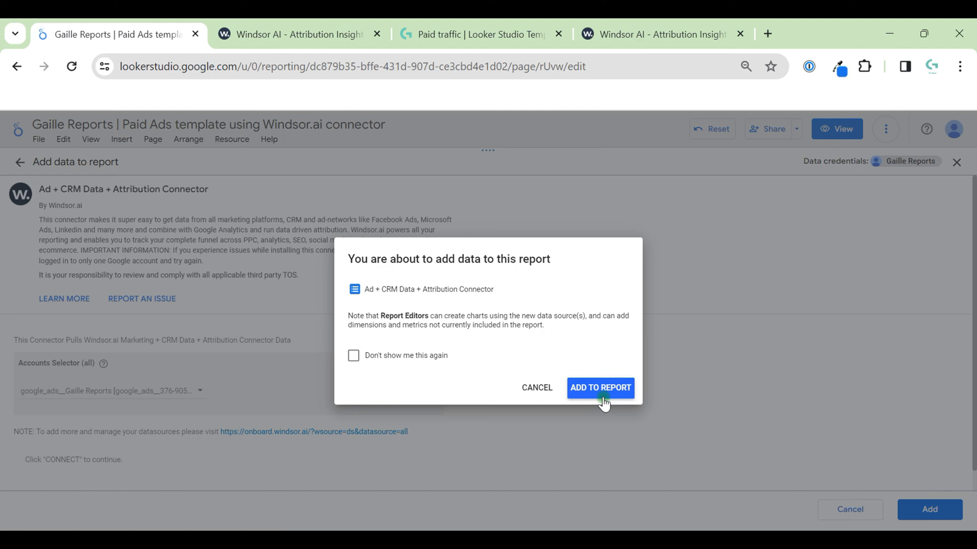
Step: Confirm ADD TO REPORT and bring up the report's added data sources list
left_click(600, 388)
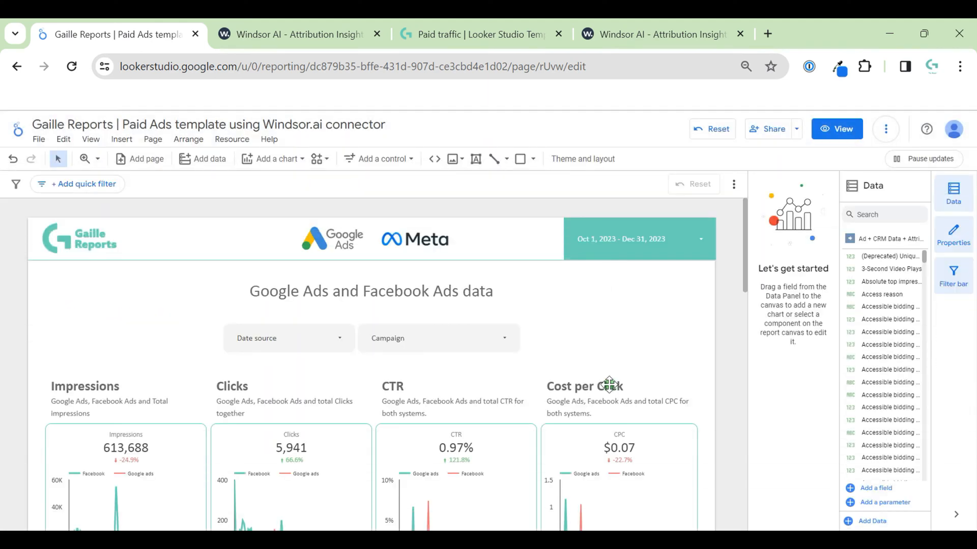
left_click(232, 139)
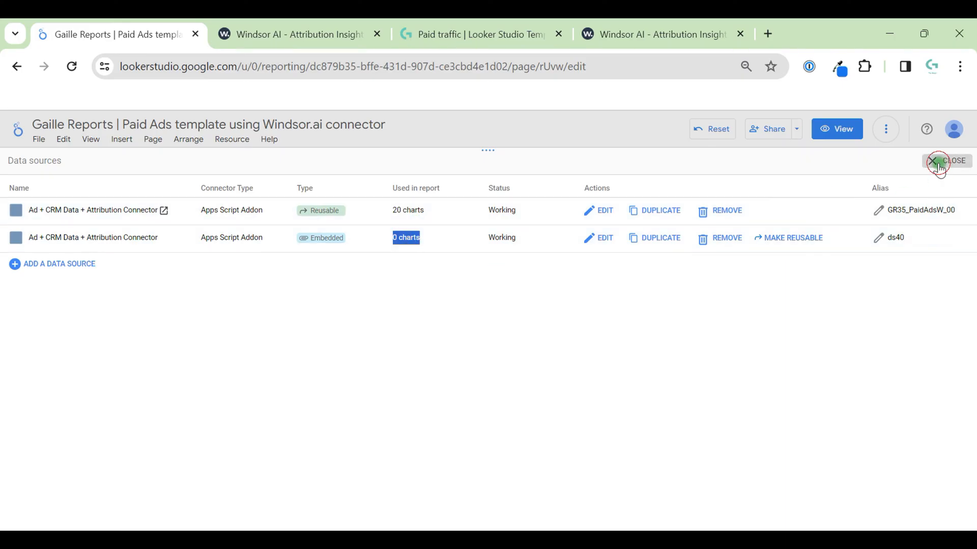
Step: Add a new chart to the report fed by the new embedded data source
left_click(931, 161)
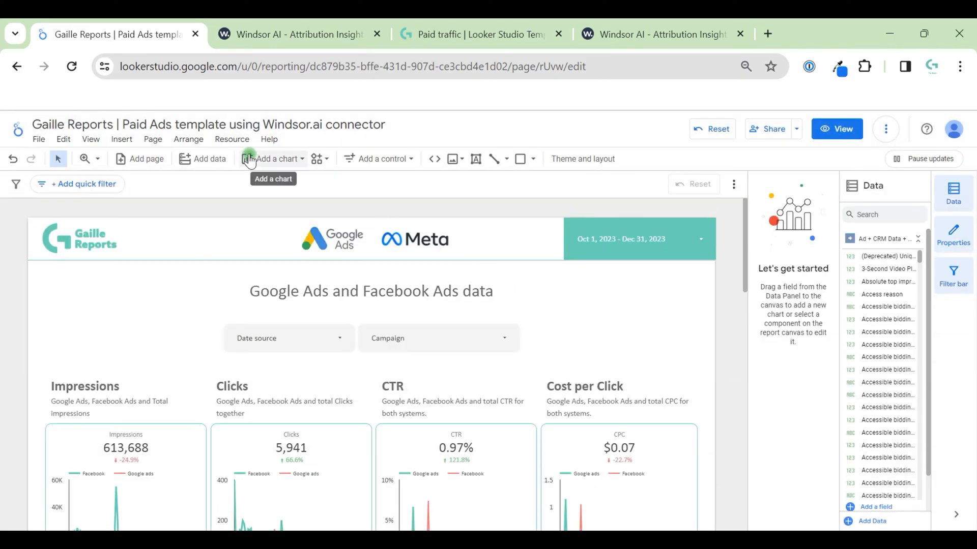
left_click(247, 159)
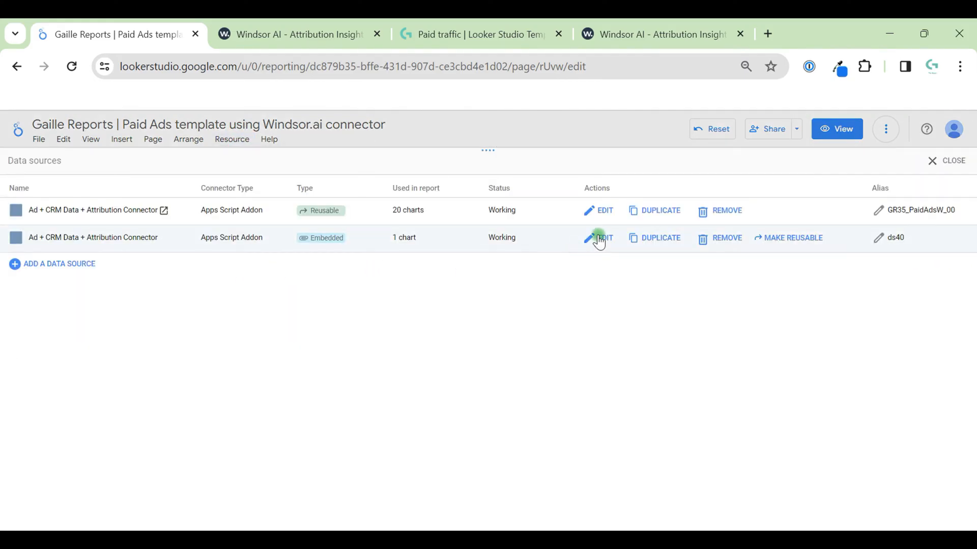
Step: Rename the new embedded data source to 'NEw'
left_click(601, 238)
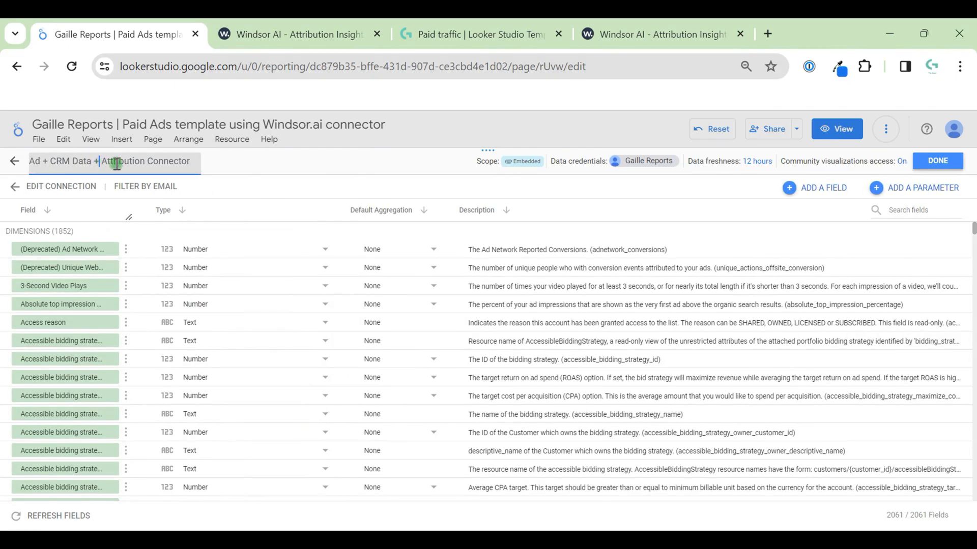
type("NEw")
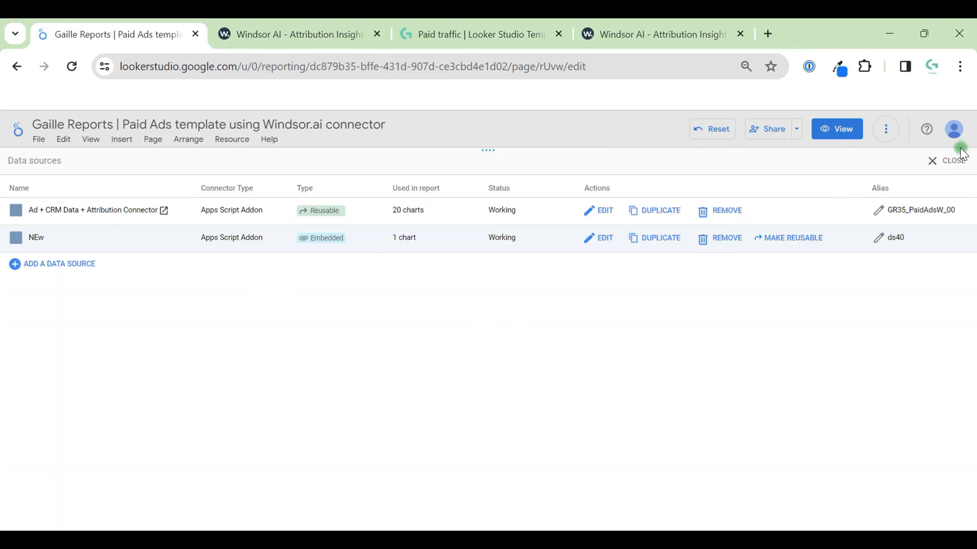
left_click(960, 147)
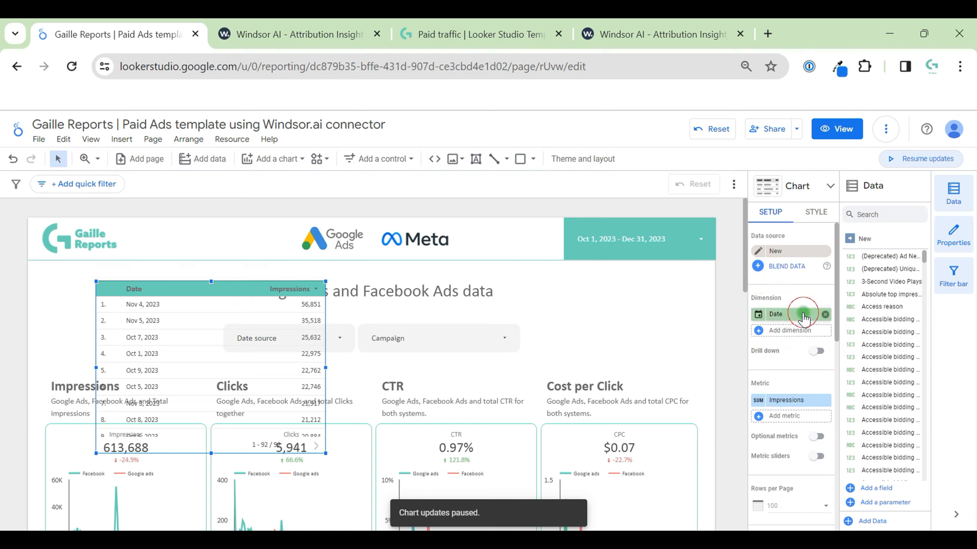
Step: Replace the test table's Date dimension with Data Source
left_click(804, 313)
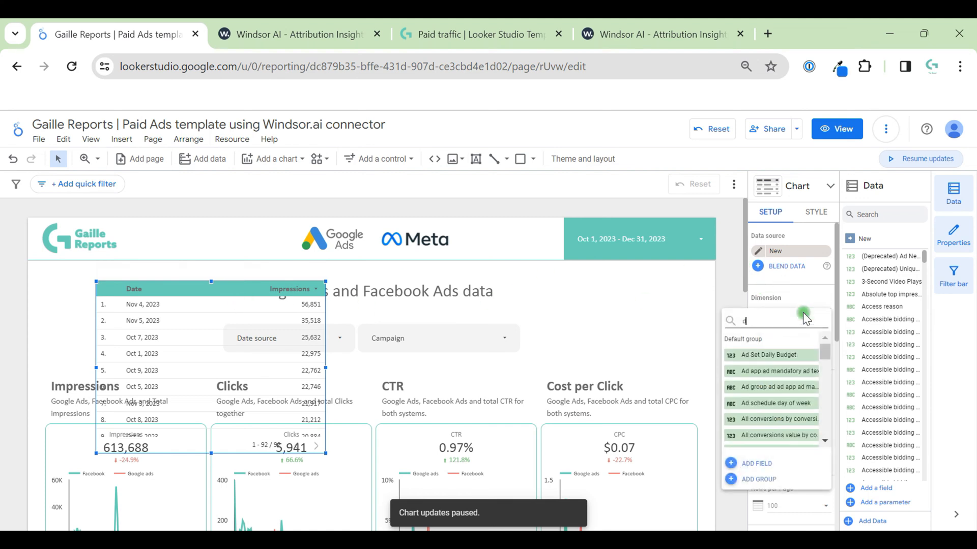
type("source")
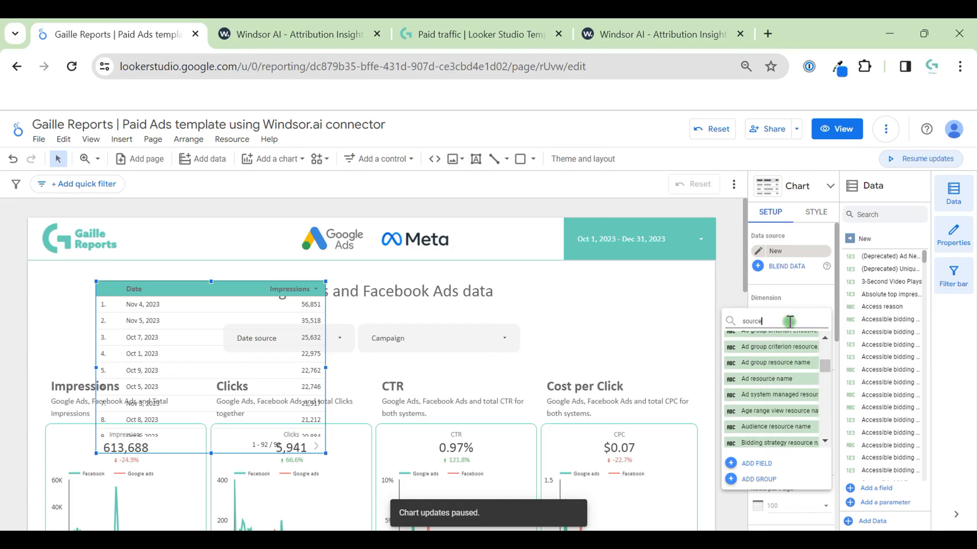
type("data")
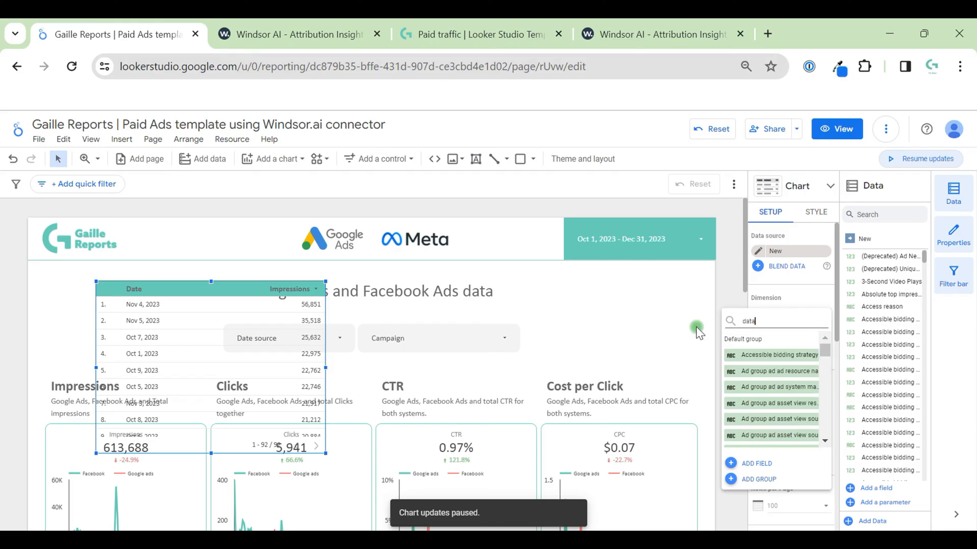
scroll("down", 3)
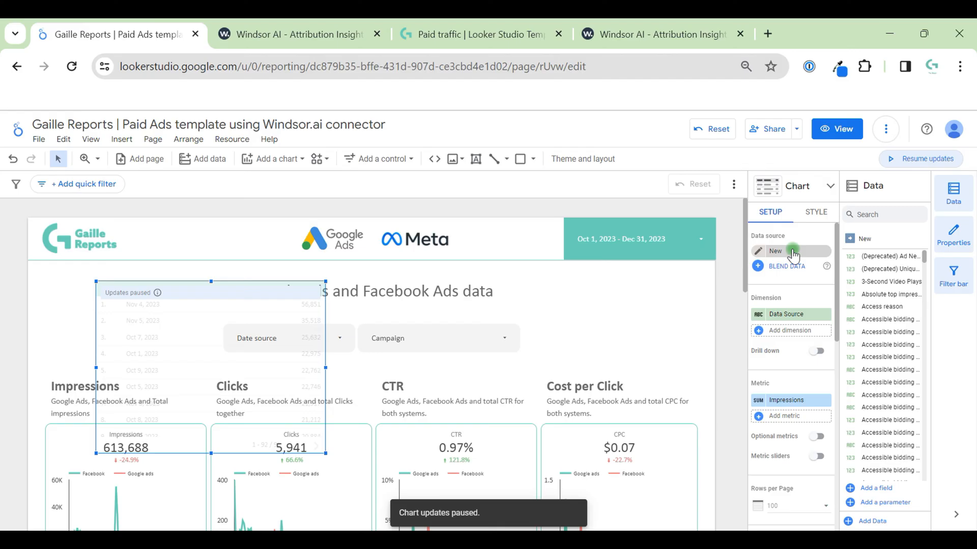
mouse_move(796, 265)
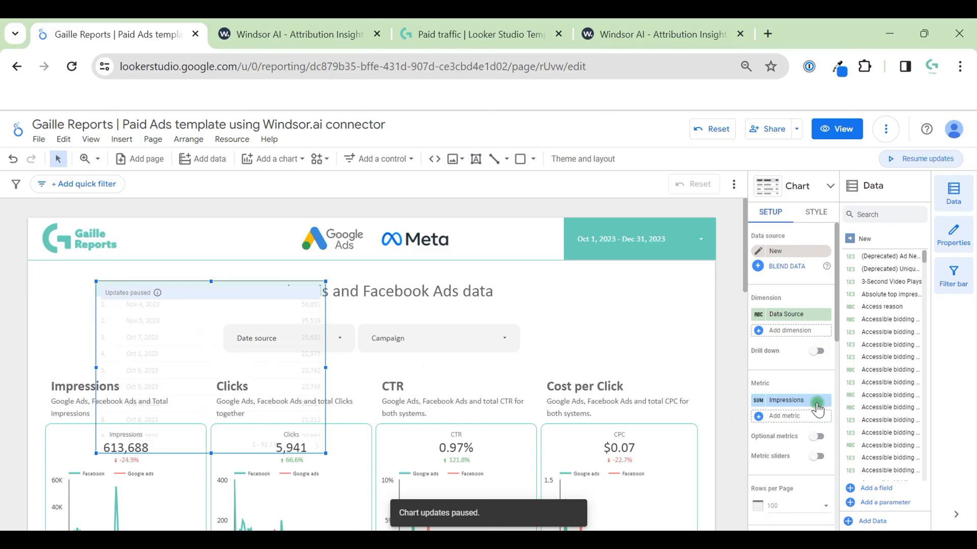
Step: Remove the Impressions metric from the table and resume chart updates
left_click(822, 401)
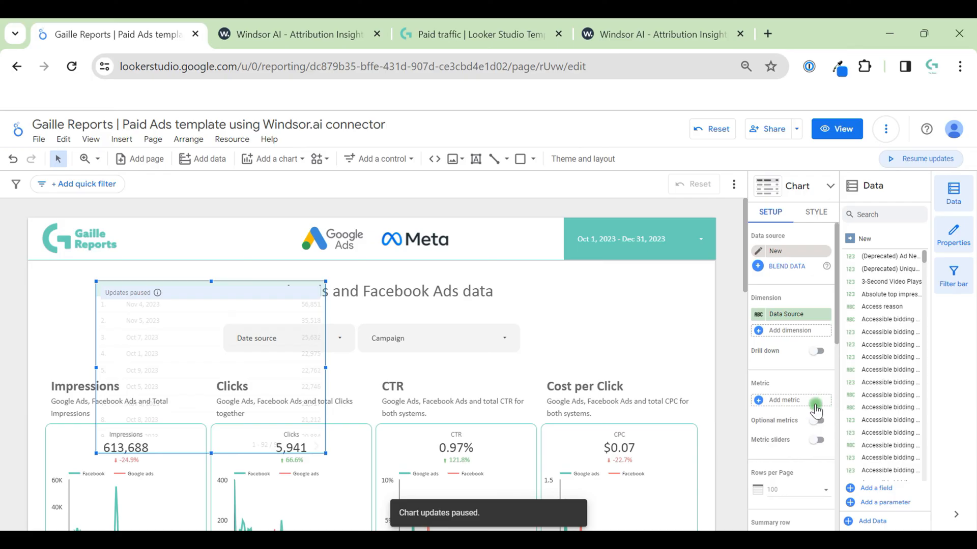
left_click(921, 159)
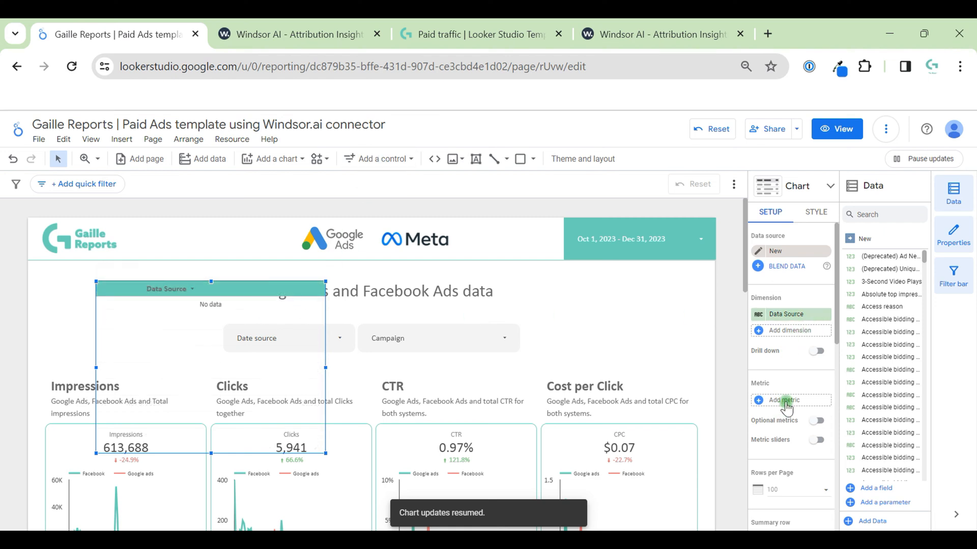
left_click(783, 399)
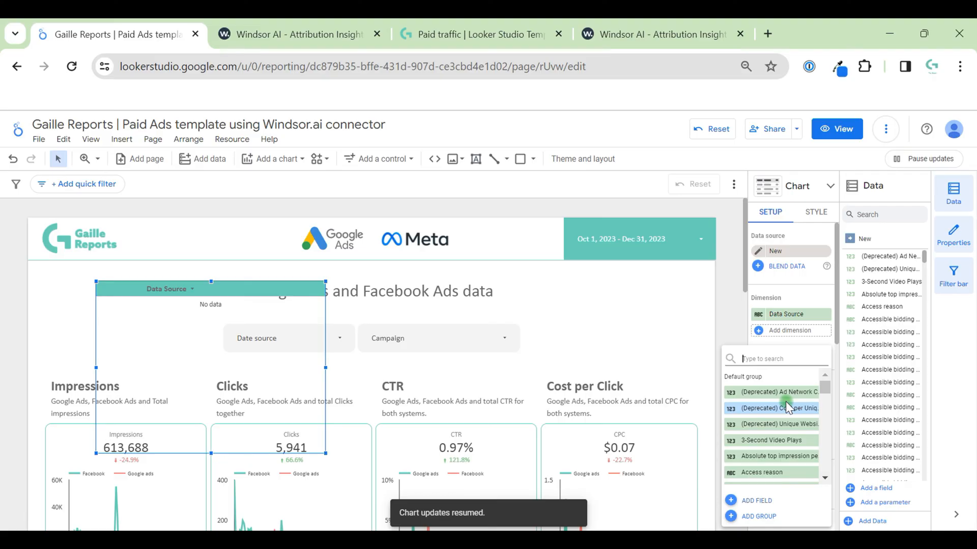
Step: Set Impressions as the table metric, showing google_ads 215,234 and facebook 398,454
type("cost")
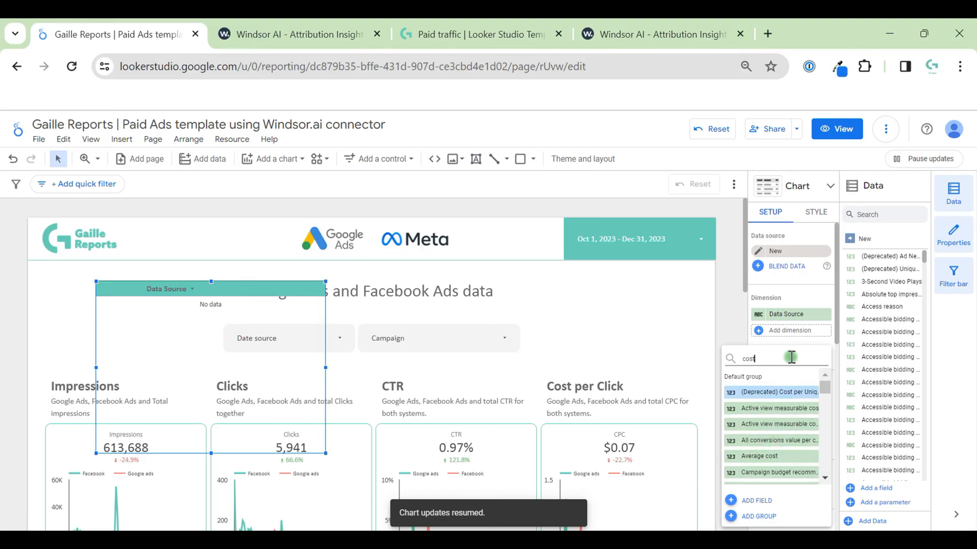
type("impression")
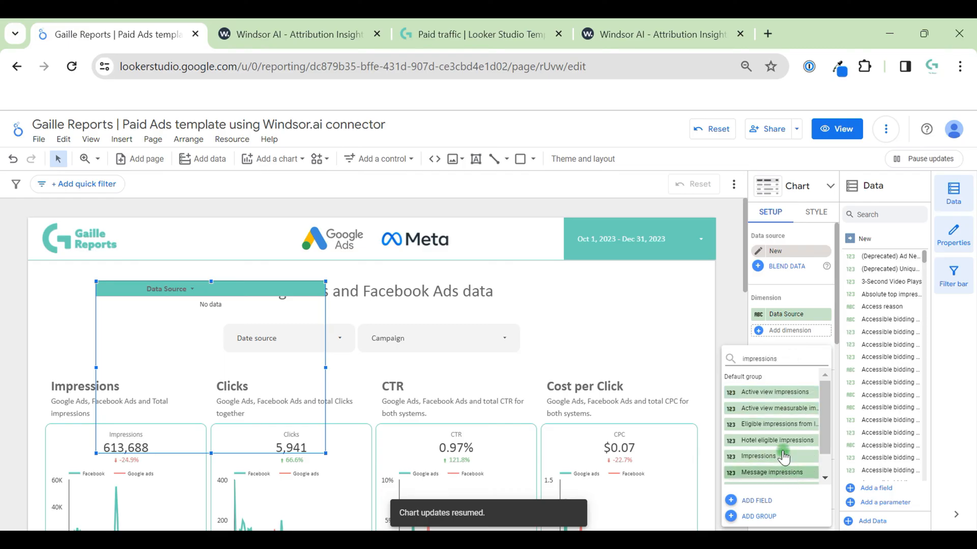
left_click(758, 455)
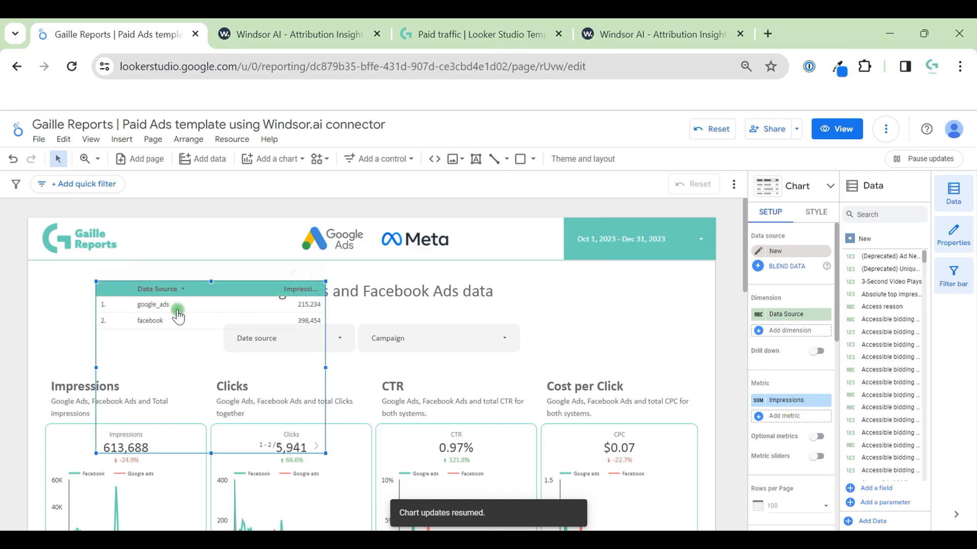
left_click(297, 34)
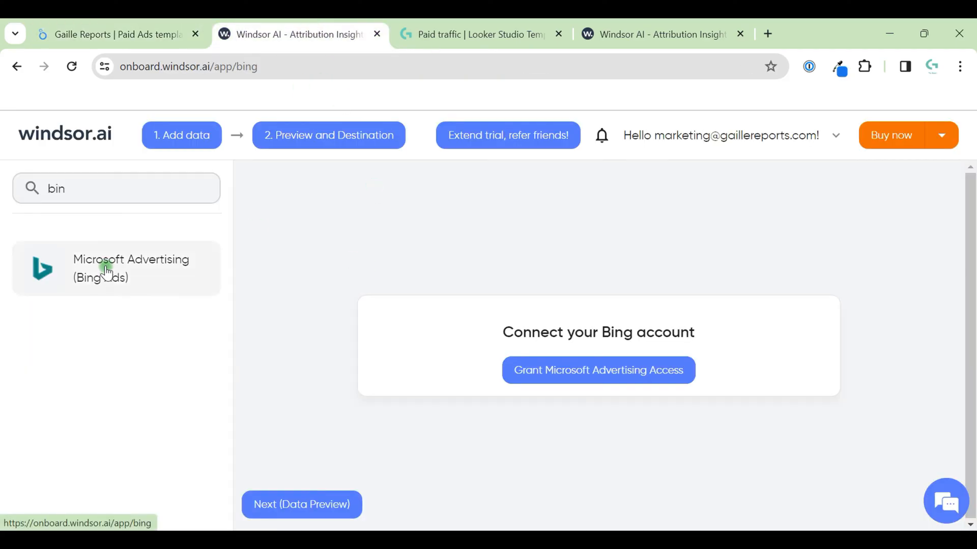
Step: Select the test table on the Paid Ads page to remove it
left_click(112, 35)
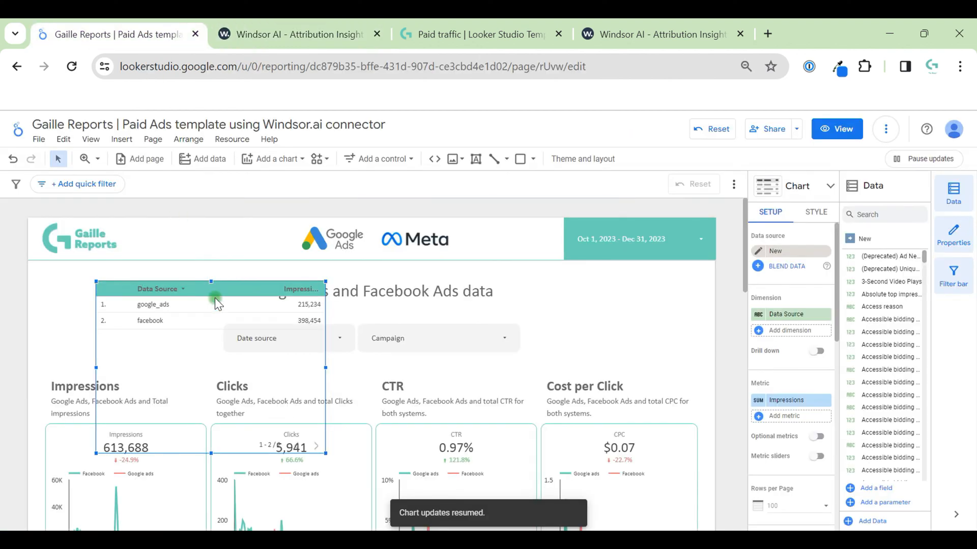
mouse_move(211, 395)
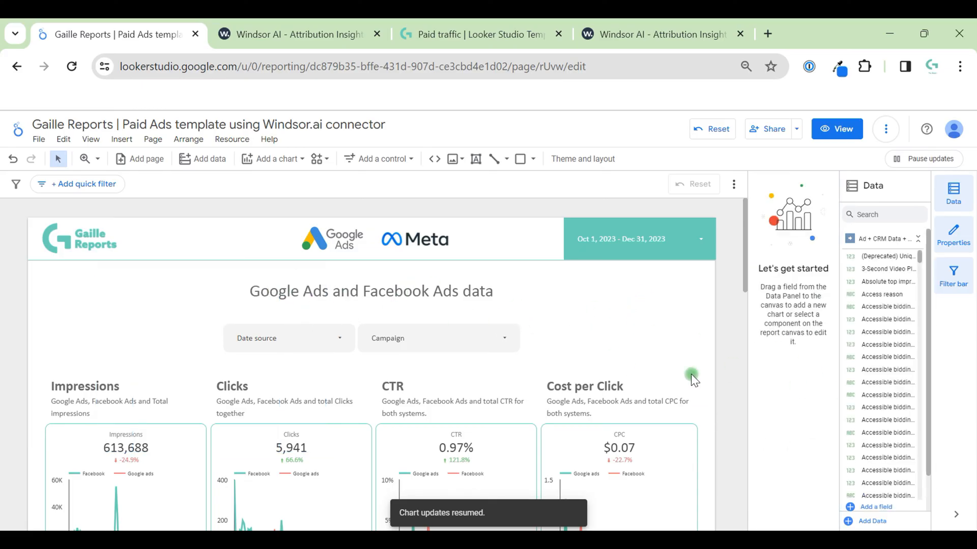
scroll("down", 3)
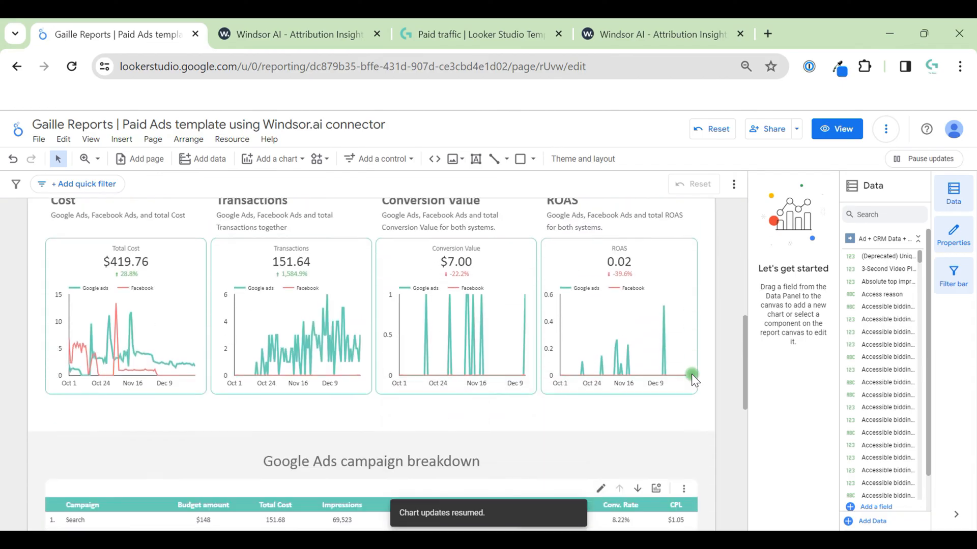
scroll("down", 3)
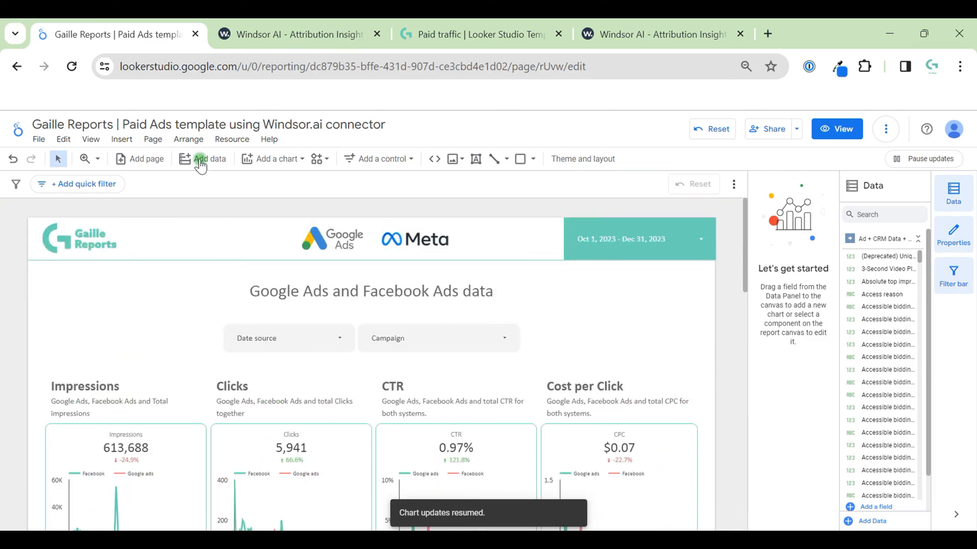
left_click(231, 139)
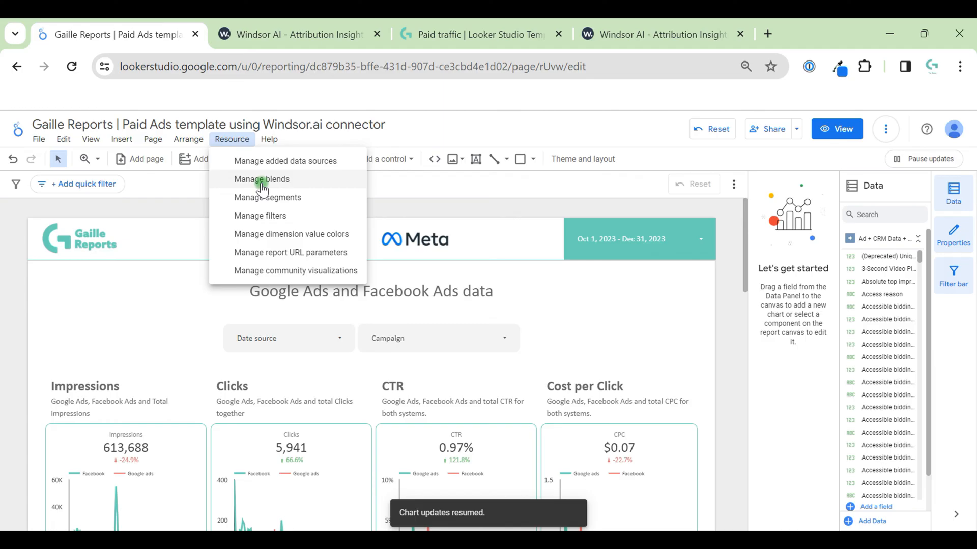
left_click(261, 179)
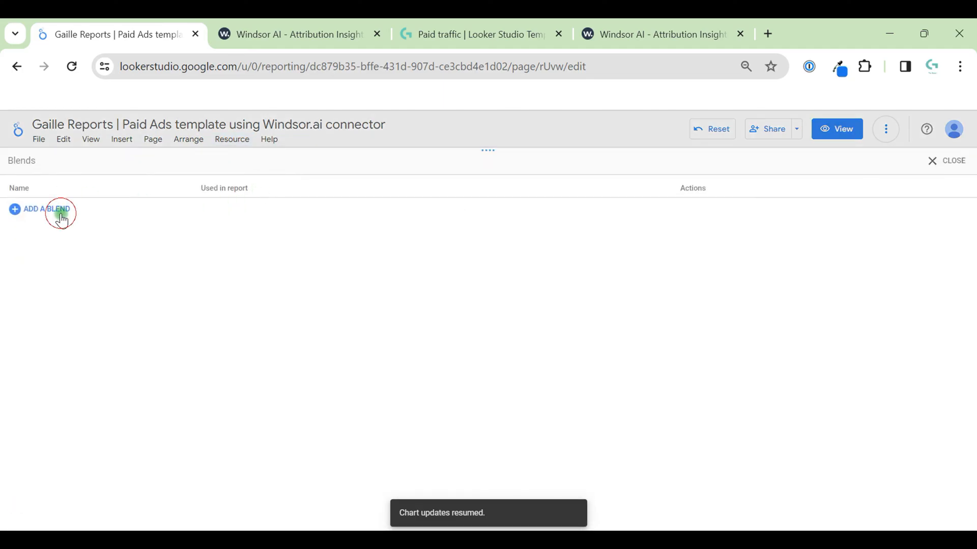
left_click(59, 210)
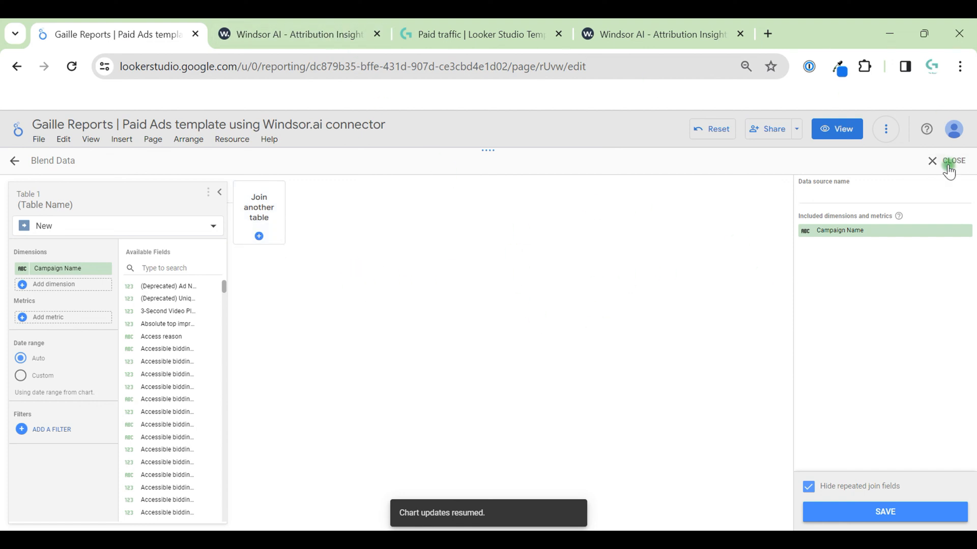
left_click(954, 160)
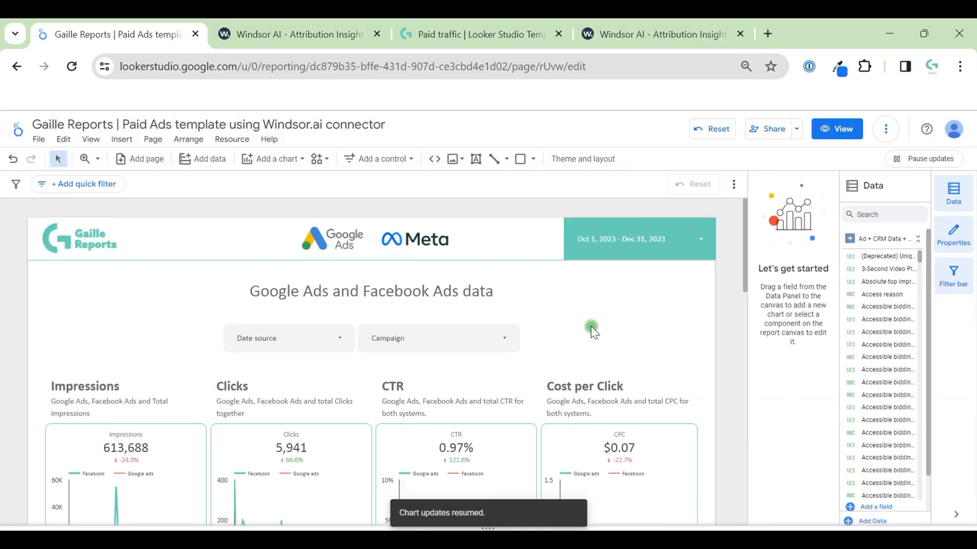
mouse_move(730, 340)
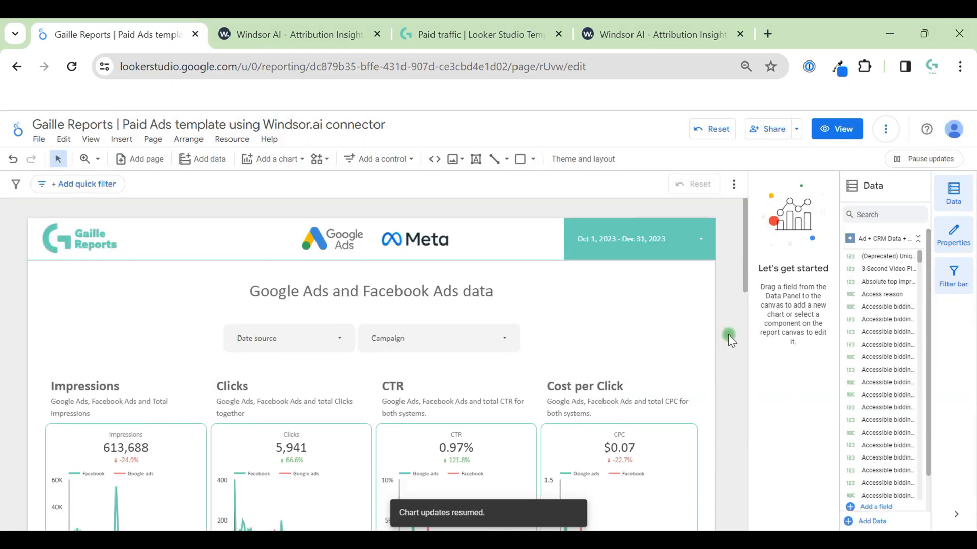
Step: Preview the finished report, then switch to the Windsor.ai Google Ads connection page
scroll("down", 3)
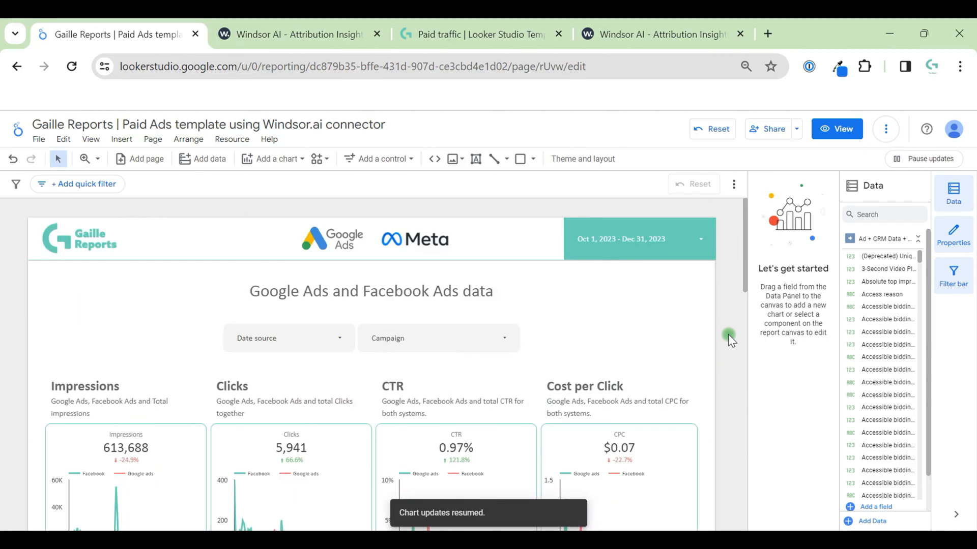
mouse_move(885, 137)
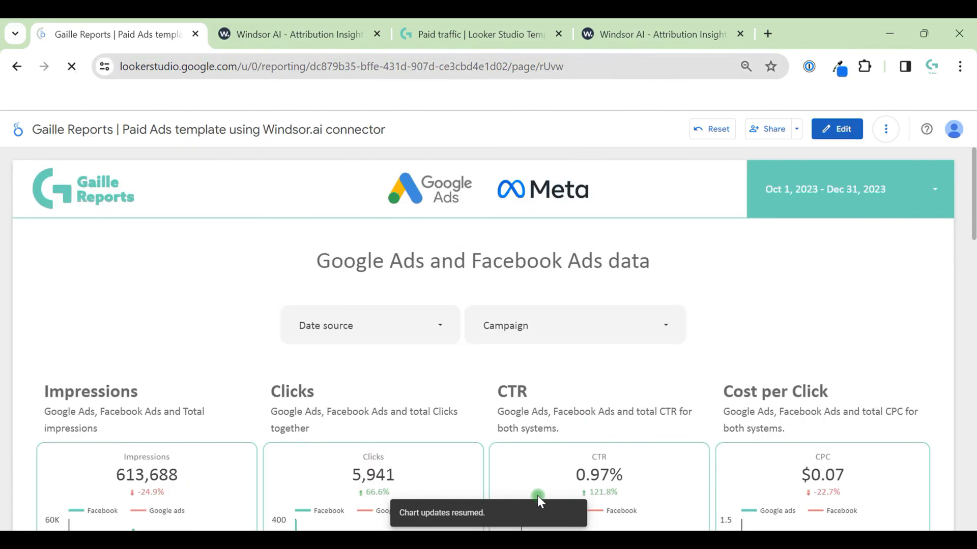
left_click(662, 35)
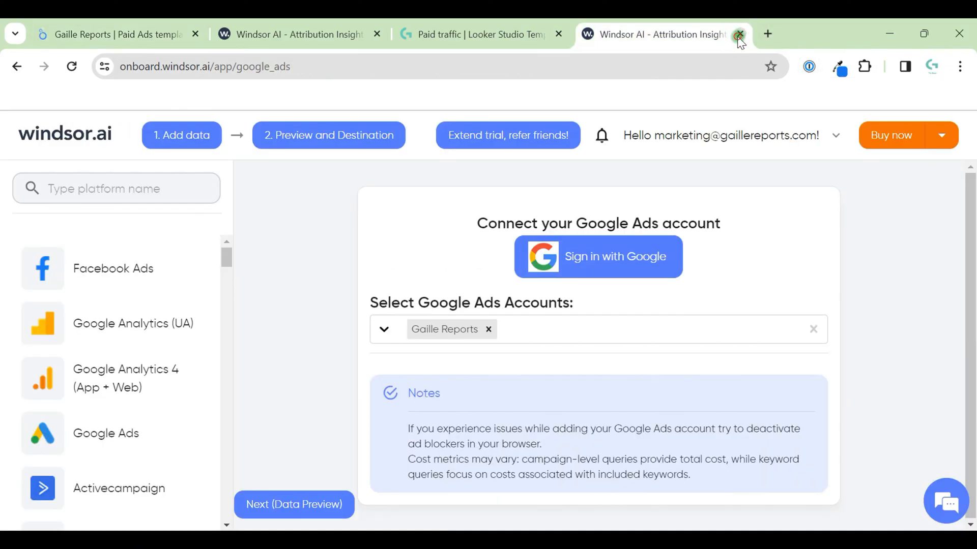